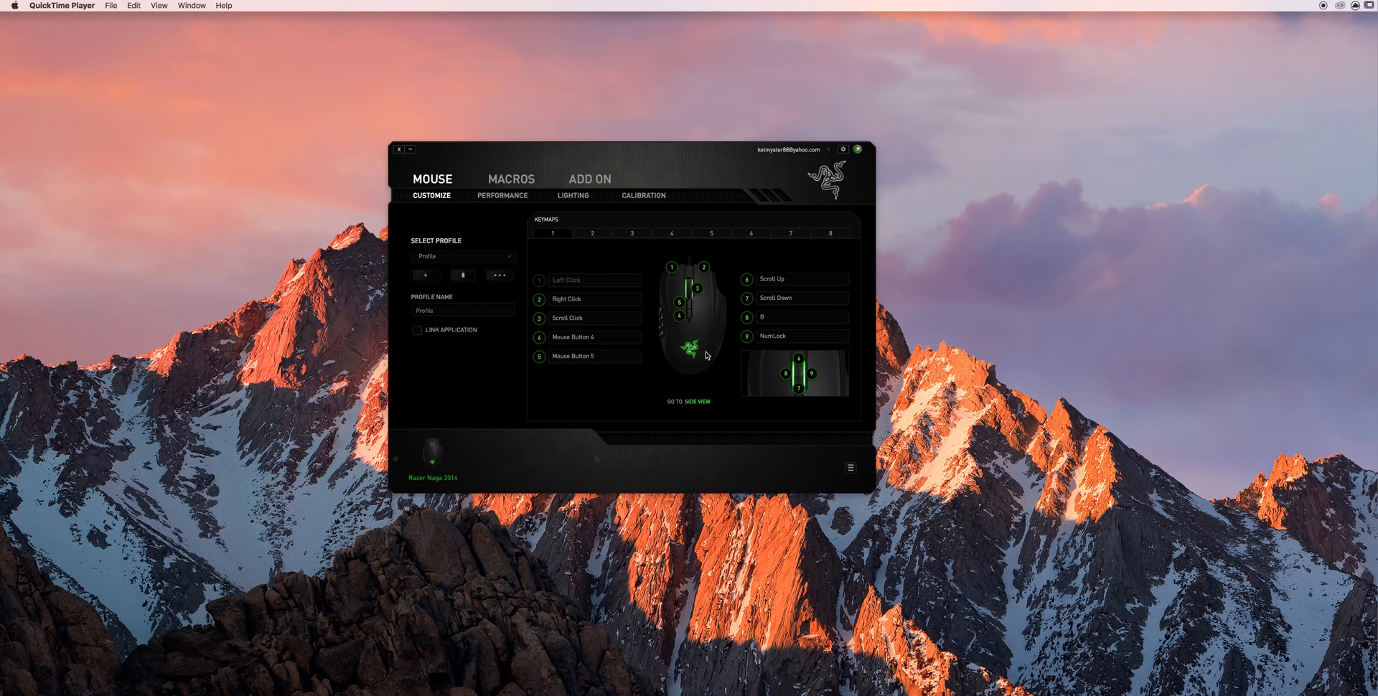
{"action": "mouse_move", "coordinate": [712, 353]}
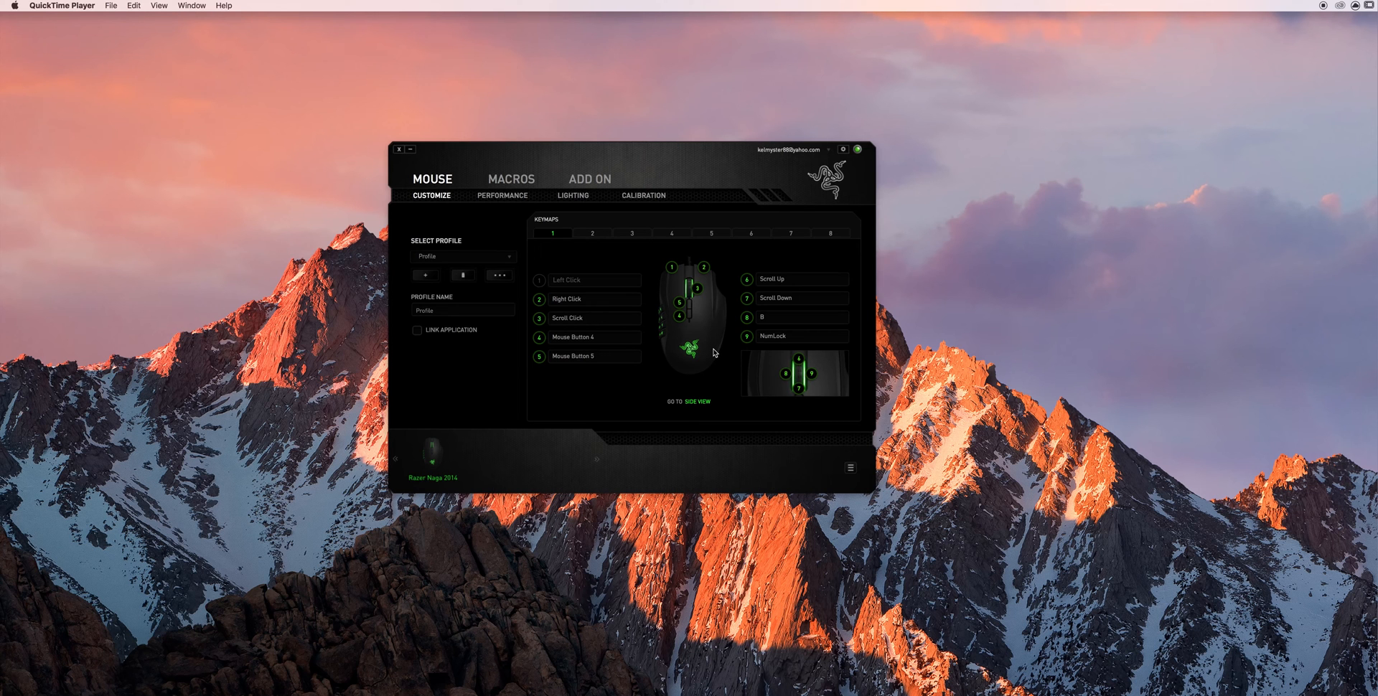
{"action": "mouse_move", "coordinate": [683, 386]}
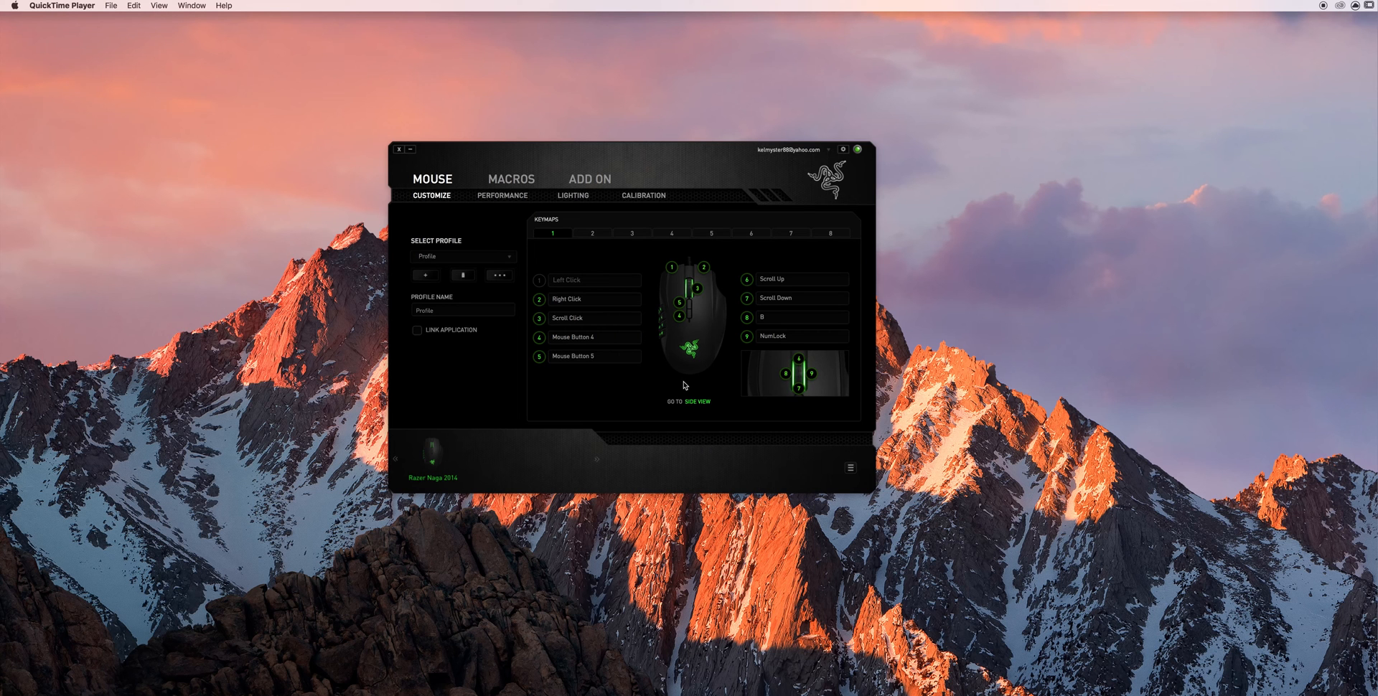
{"action": "mouse_move", "coordinate": [694, 389]}
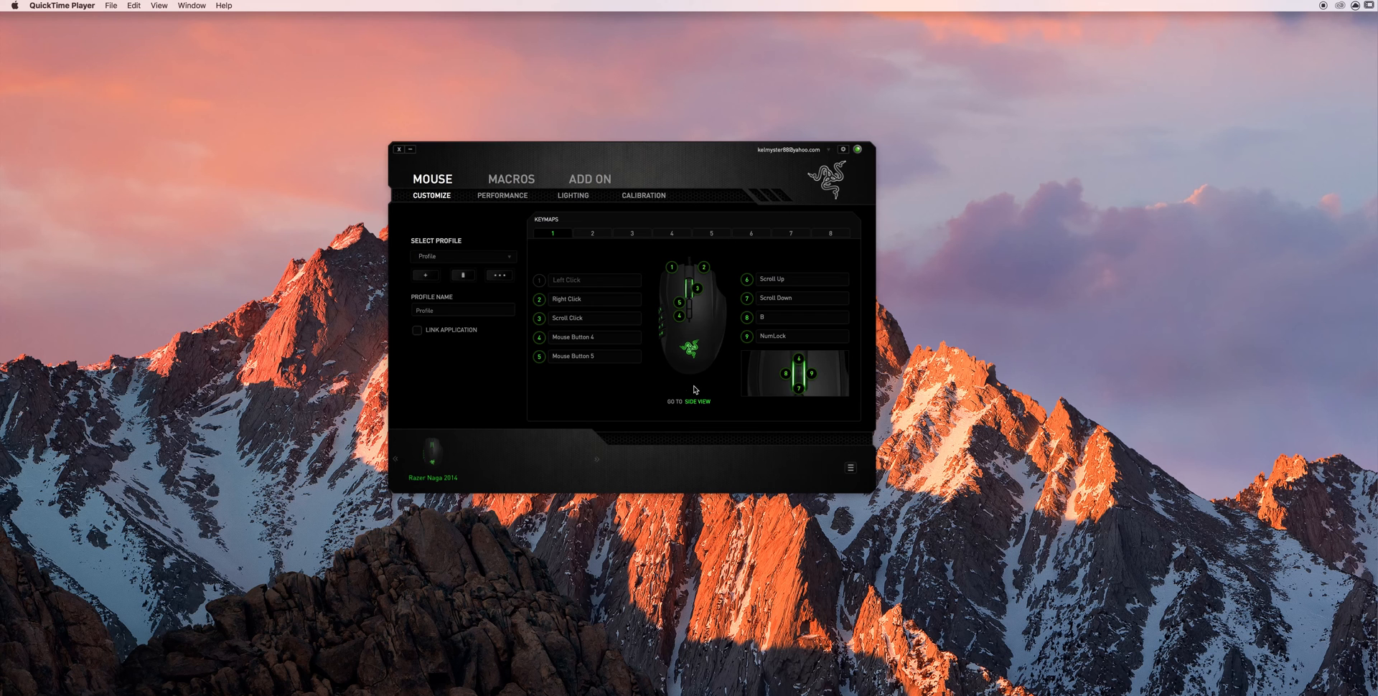
{"action": "mouse_move", "coordinate": [854, 162]}
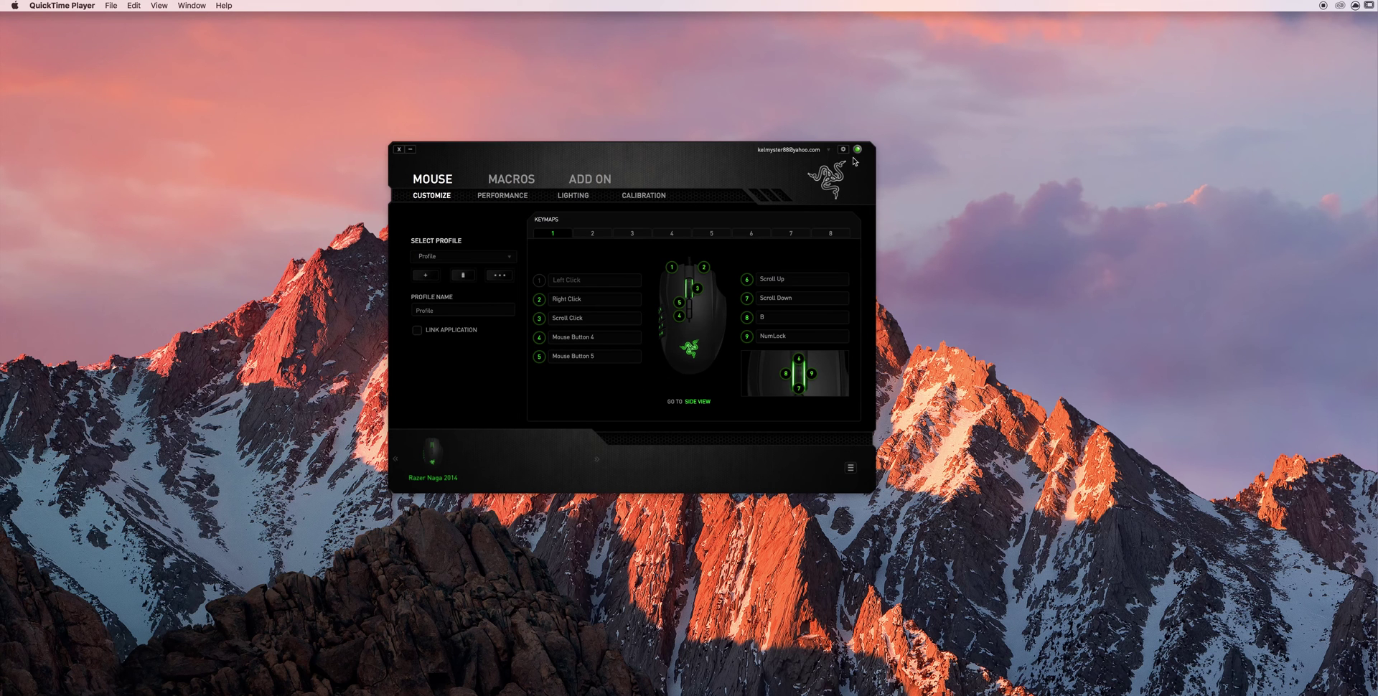
{"action": "mouse_move", "coordinate": [685, 353]}
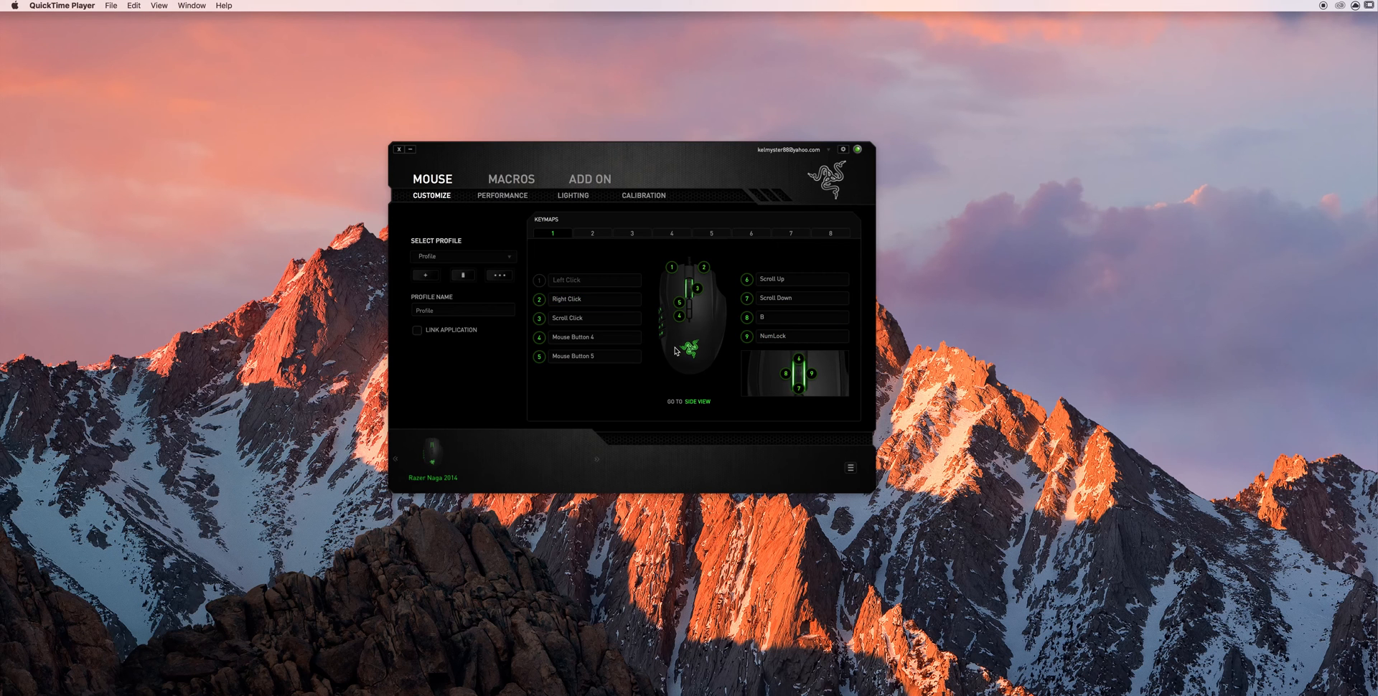
{"action": "mouse_move", "coordinate": [1189, 50]}
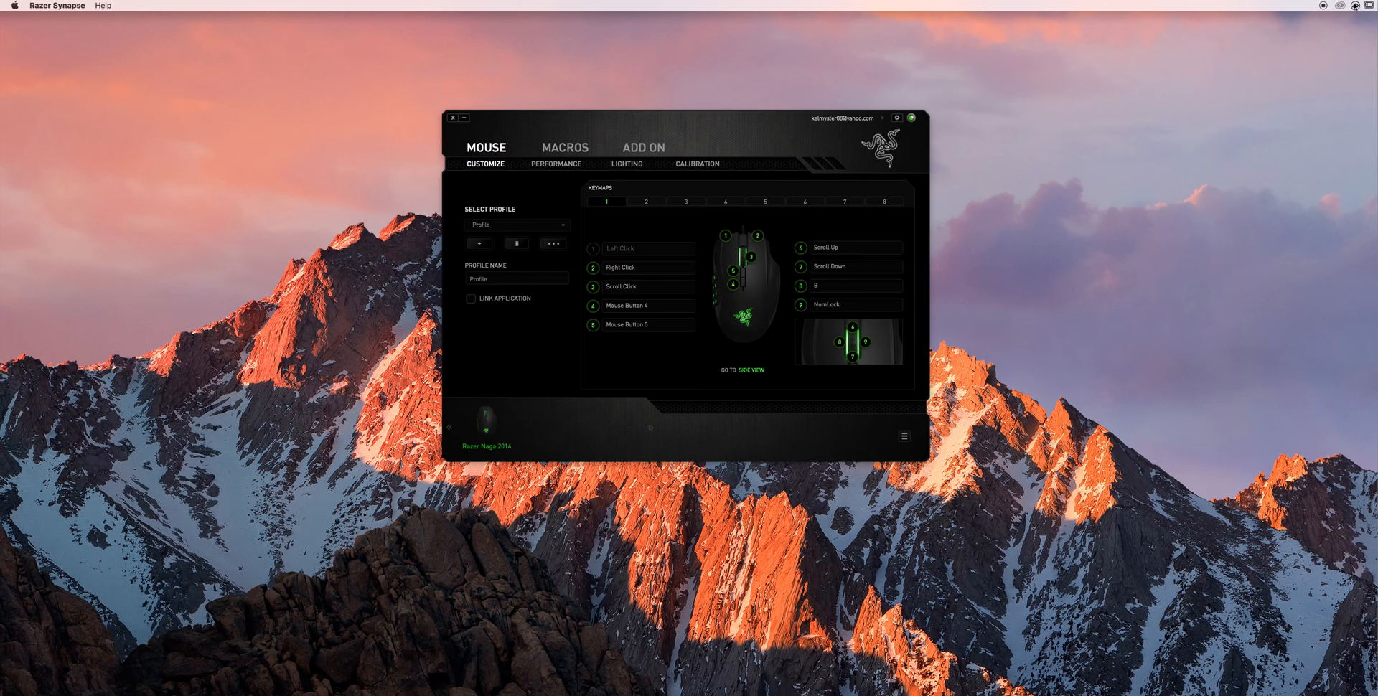
Step: View the Lighting and Macros sections, then show the mouse's Calibration settings
{"action": "left_click", "coordinate": [1357, 6]}
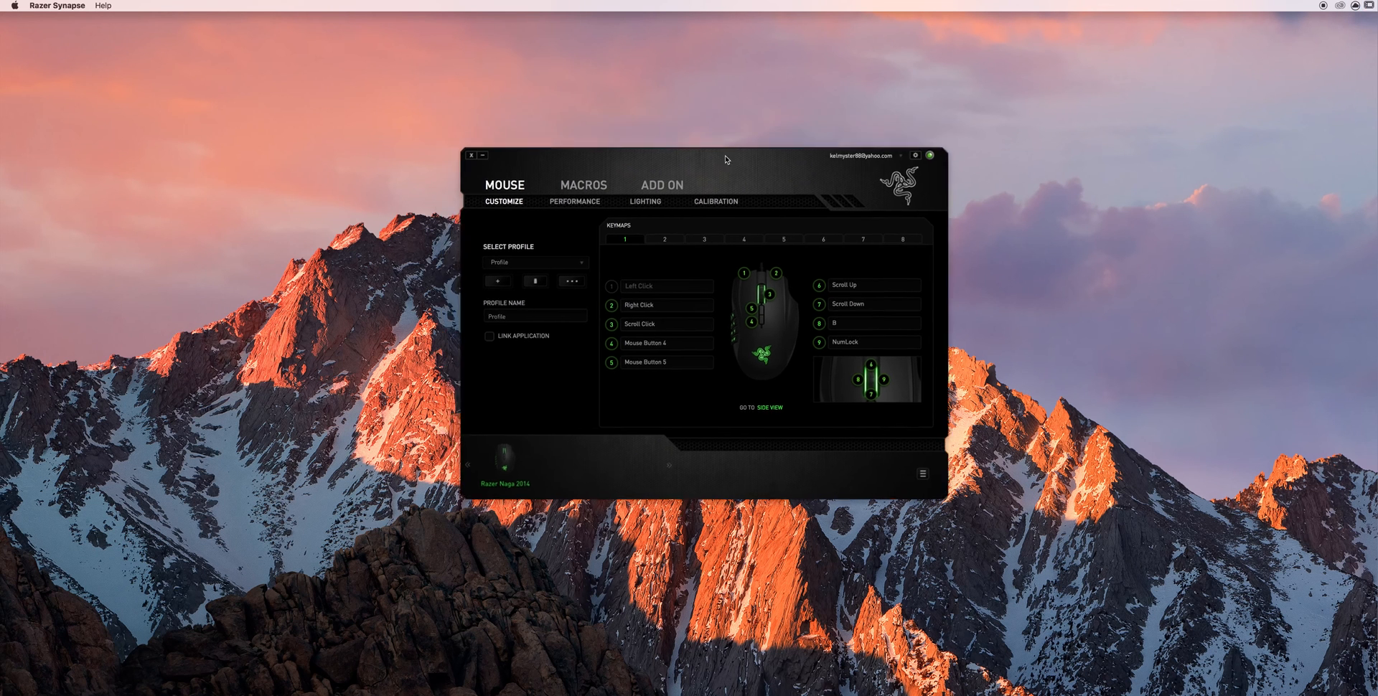
{"action": "left_click_drag", "start_coordinate": [725, 155], "coordinate": [712, 129]}
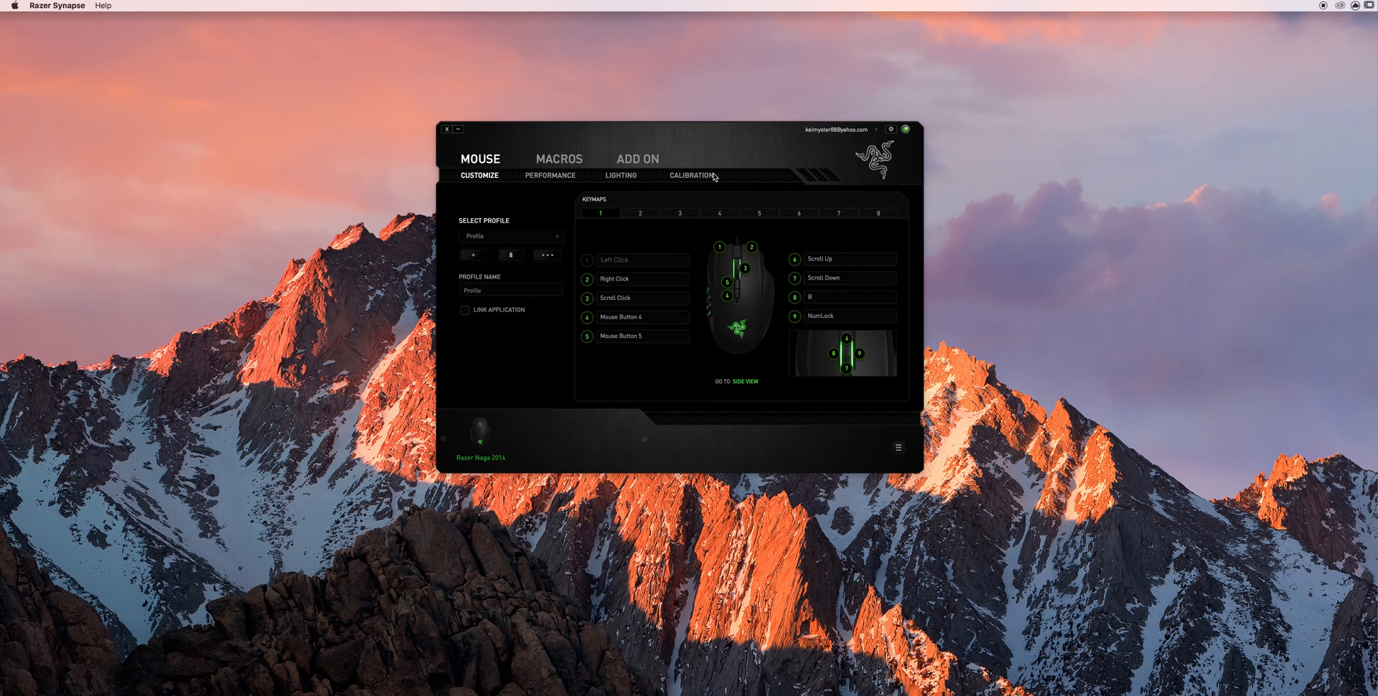
{"action": "mouse_move", "coordinate": [621, 182]}
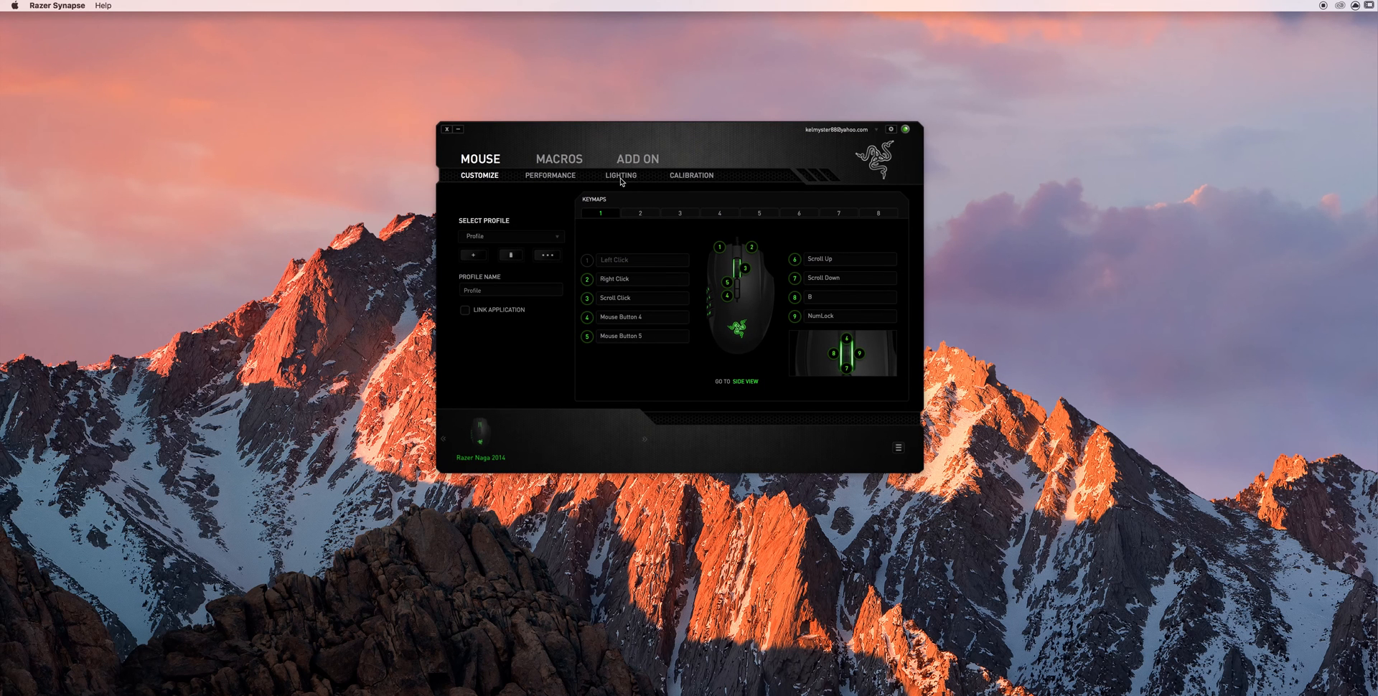
{"action": "left_click", "coordinate": [620, 176]}
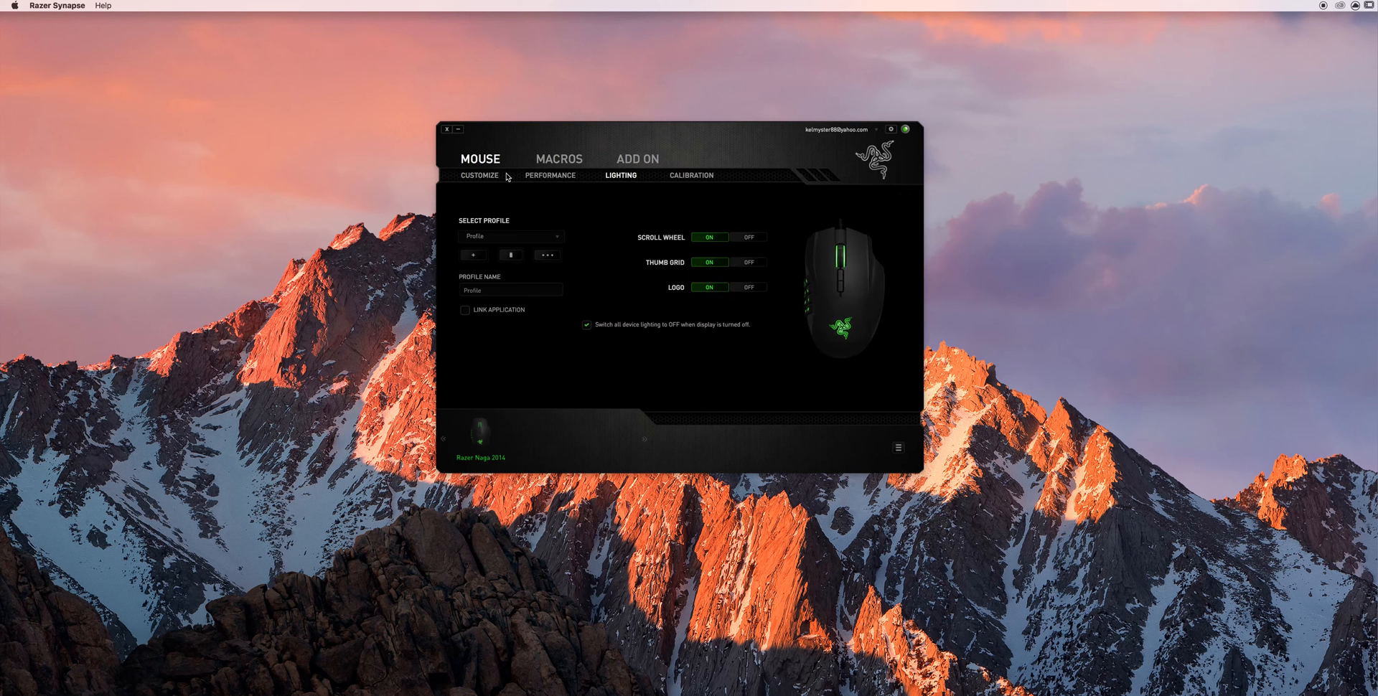
{"action": "left_click", "coordinate": [558, 160]}
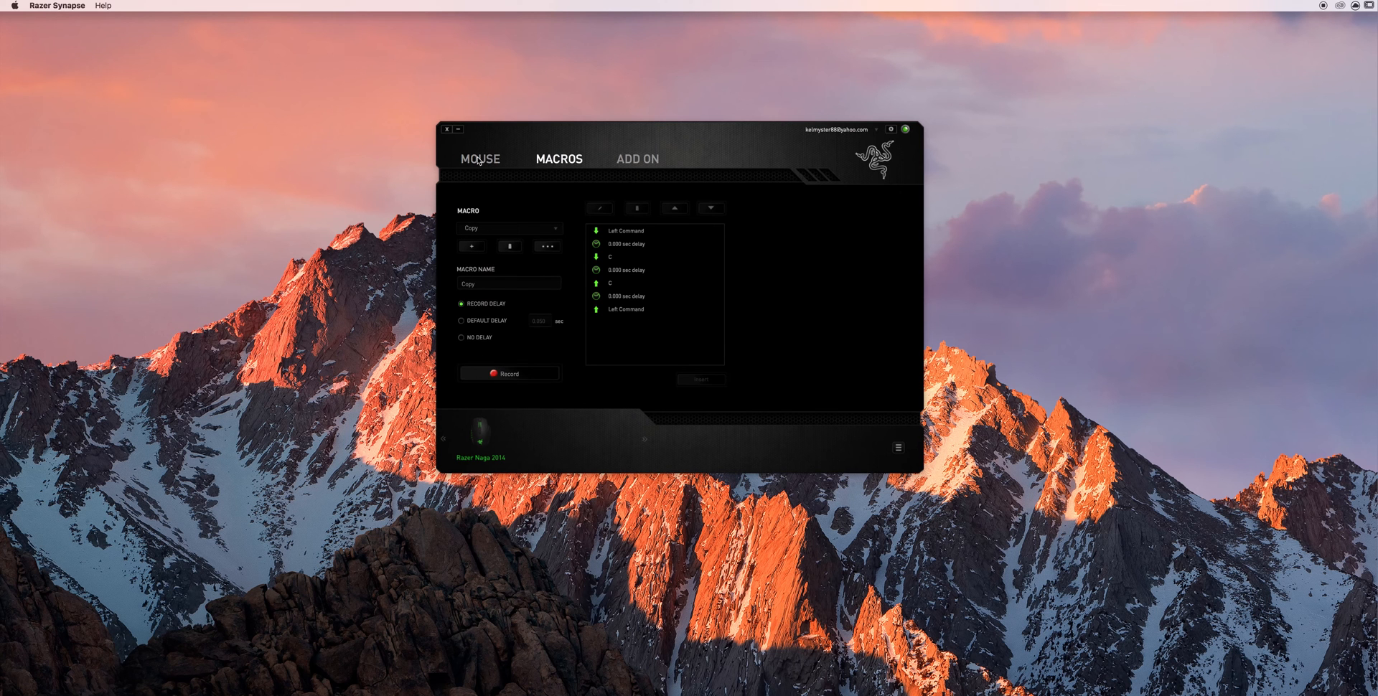
{"action": "left_click", "coordinate": [479, 159]}
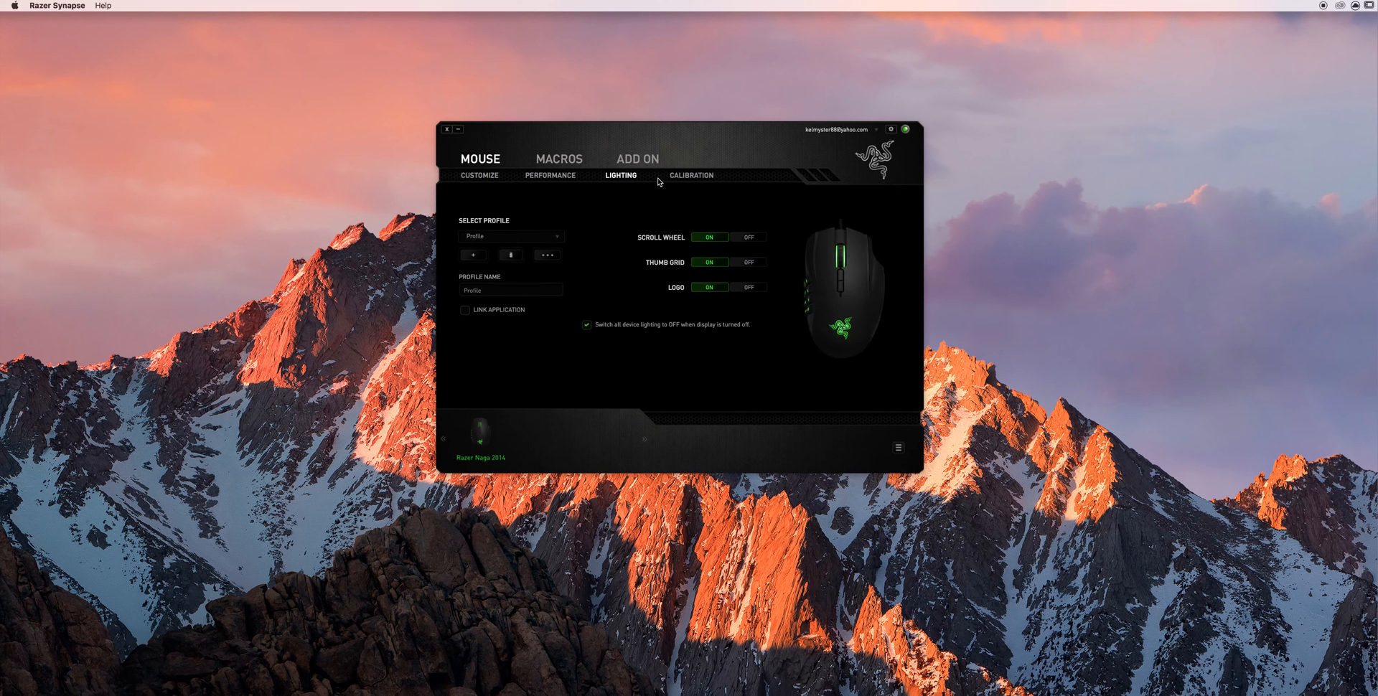
{"action": "mouse_move", "coordinate": [504, 143]}
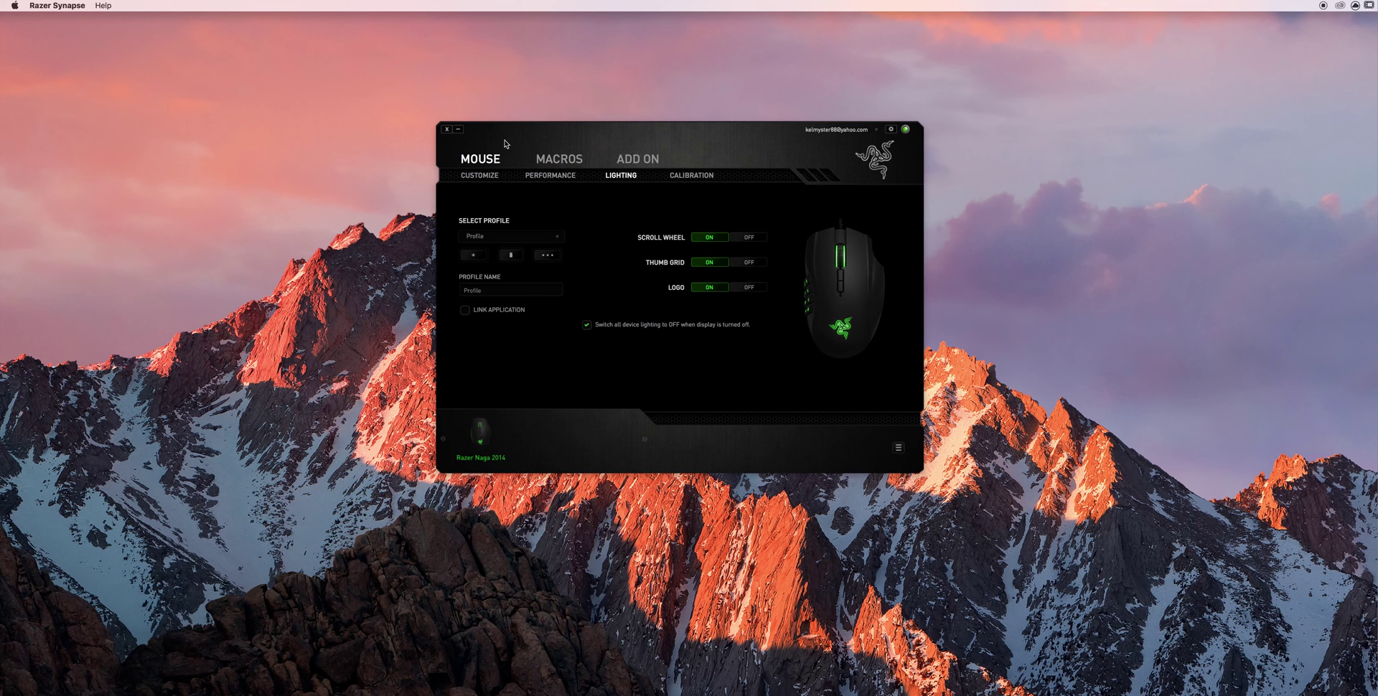
{"action": "left_click", "coordinate": [690, 175]}
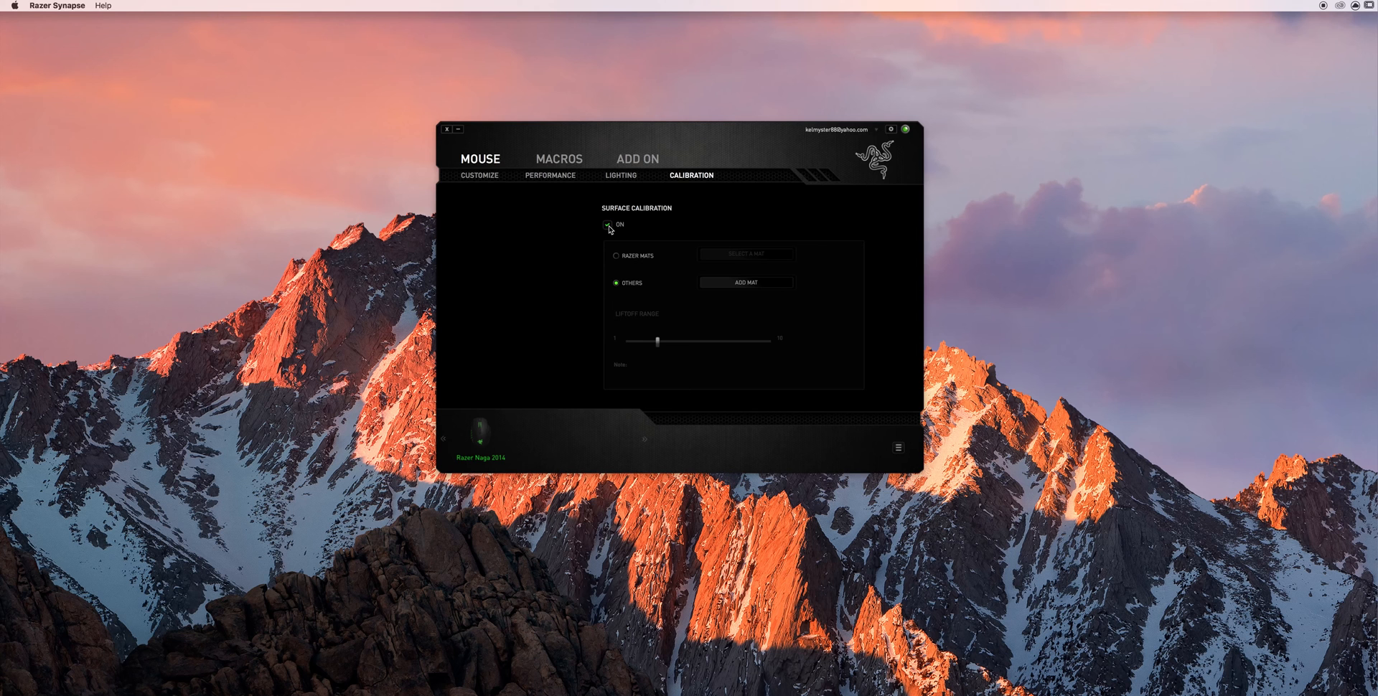
Step: Enable Surface Calibration, browse the Razer mat list without choosing, and select Others
{"action": "left_click", "coordinate": [608, 227]}
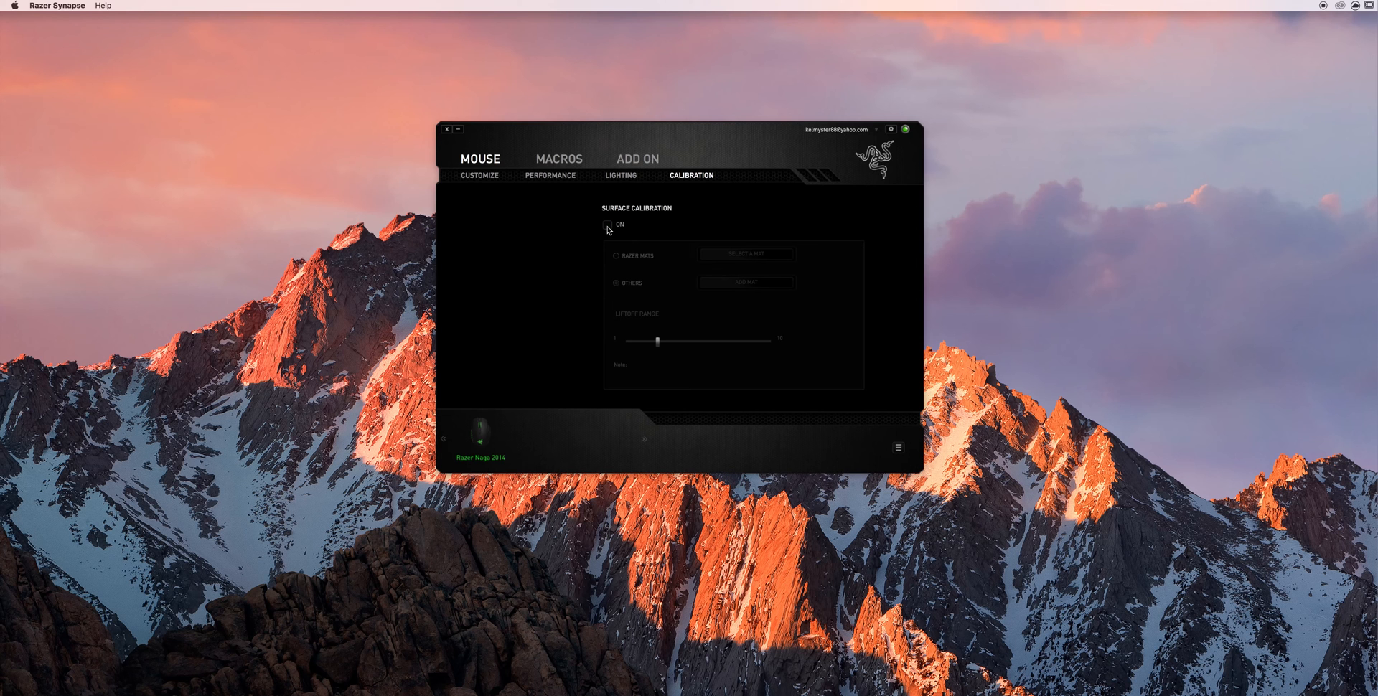
{"action": "left_click", "coordinate": [605, 224]}
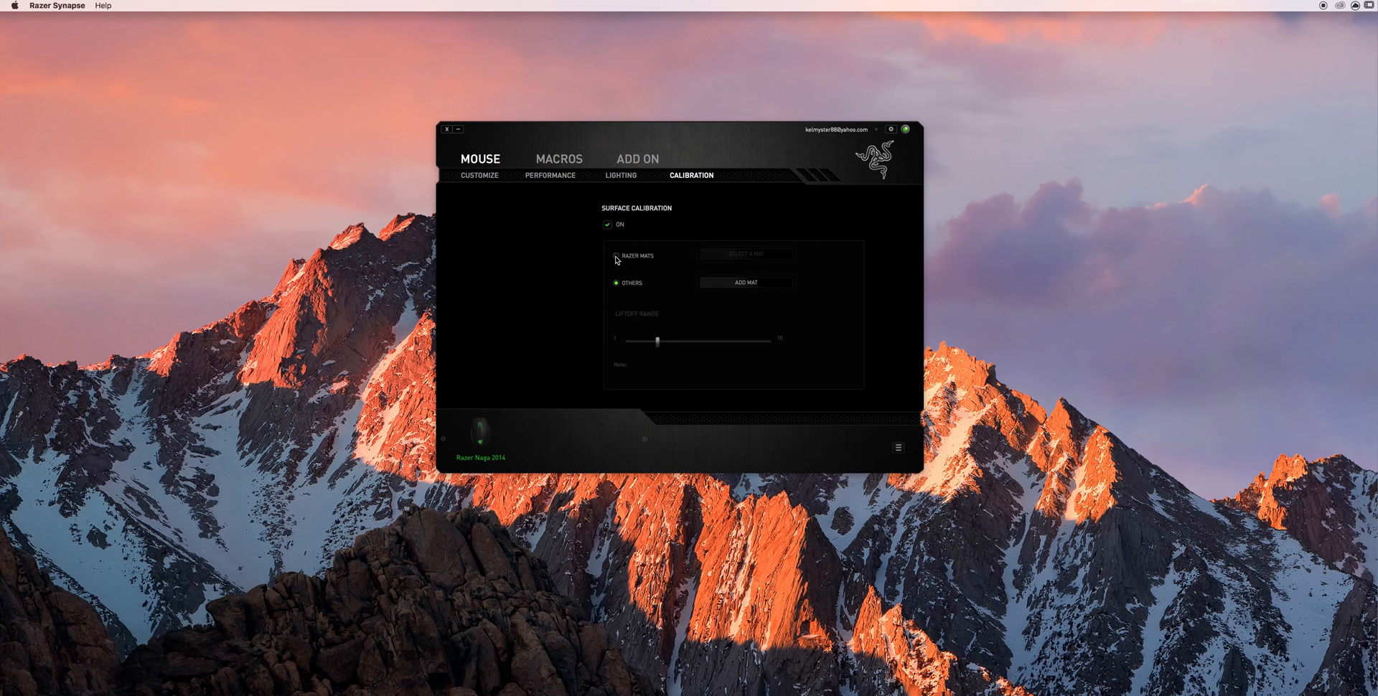
{"action": "left_click", "coordinate": [616, 256]}
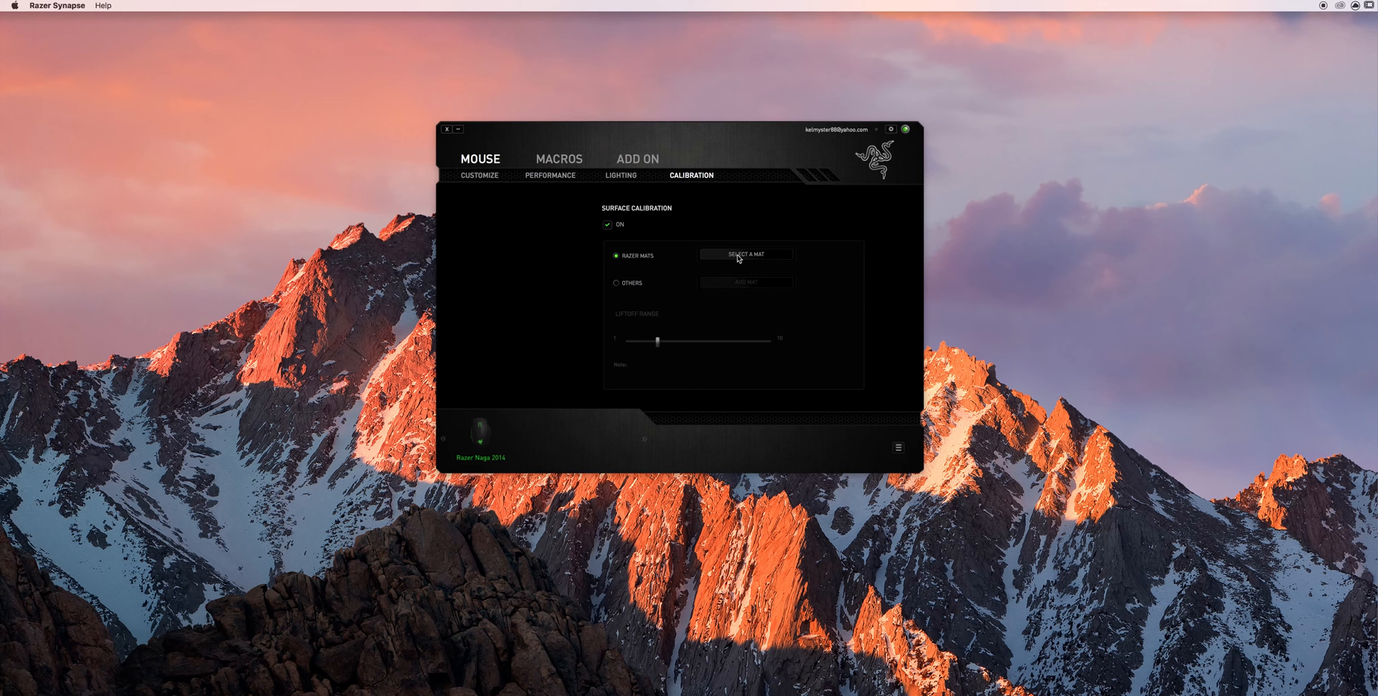
{"action": "left_click", "coordinate": [746, 255]}
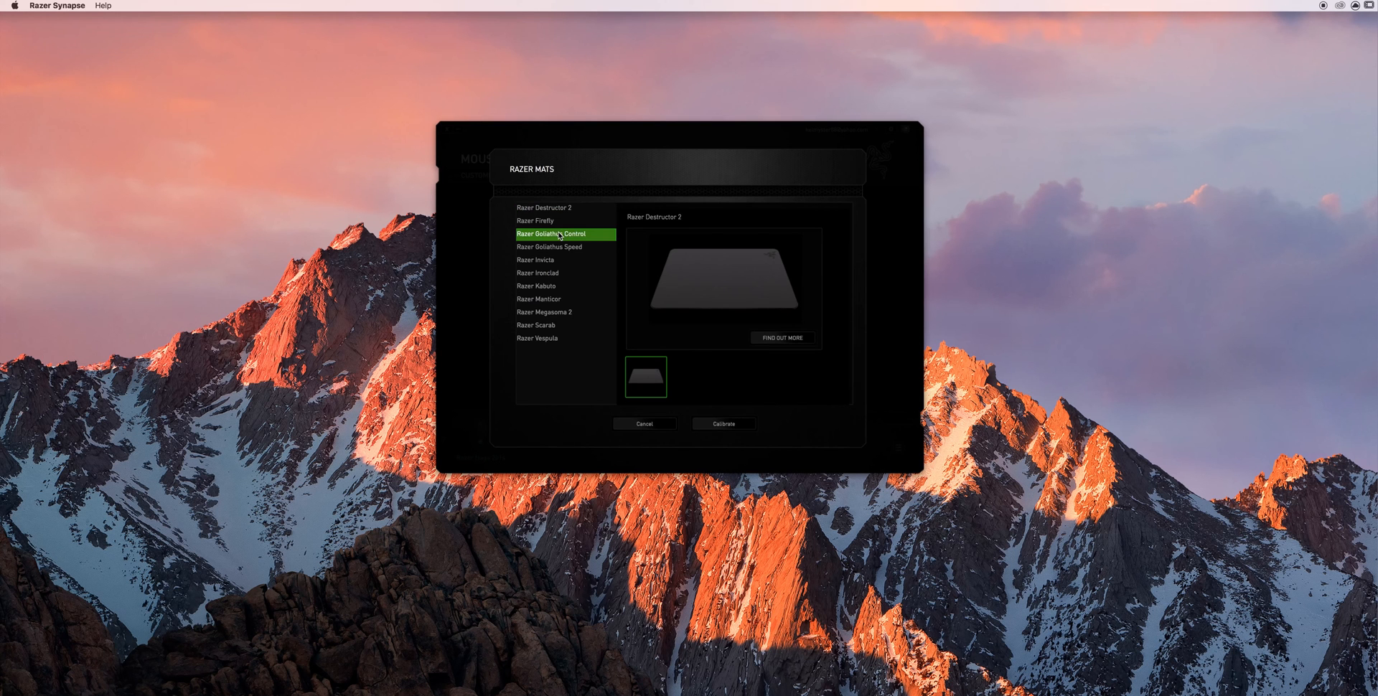
{"action": "left_click", "coordinate": [535, 260]}
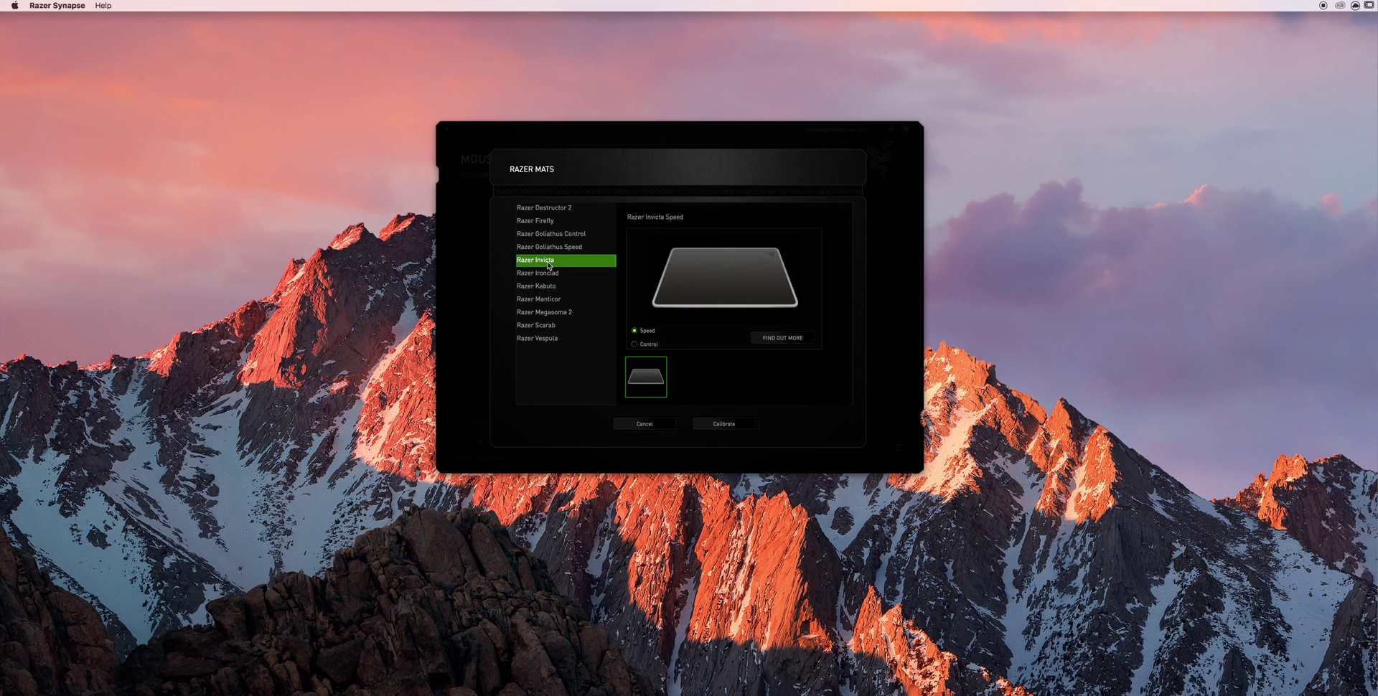
{"action": "left_click", "coordinate": [645, 425]}
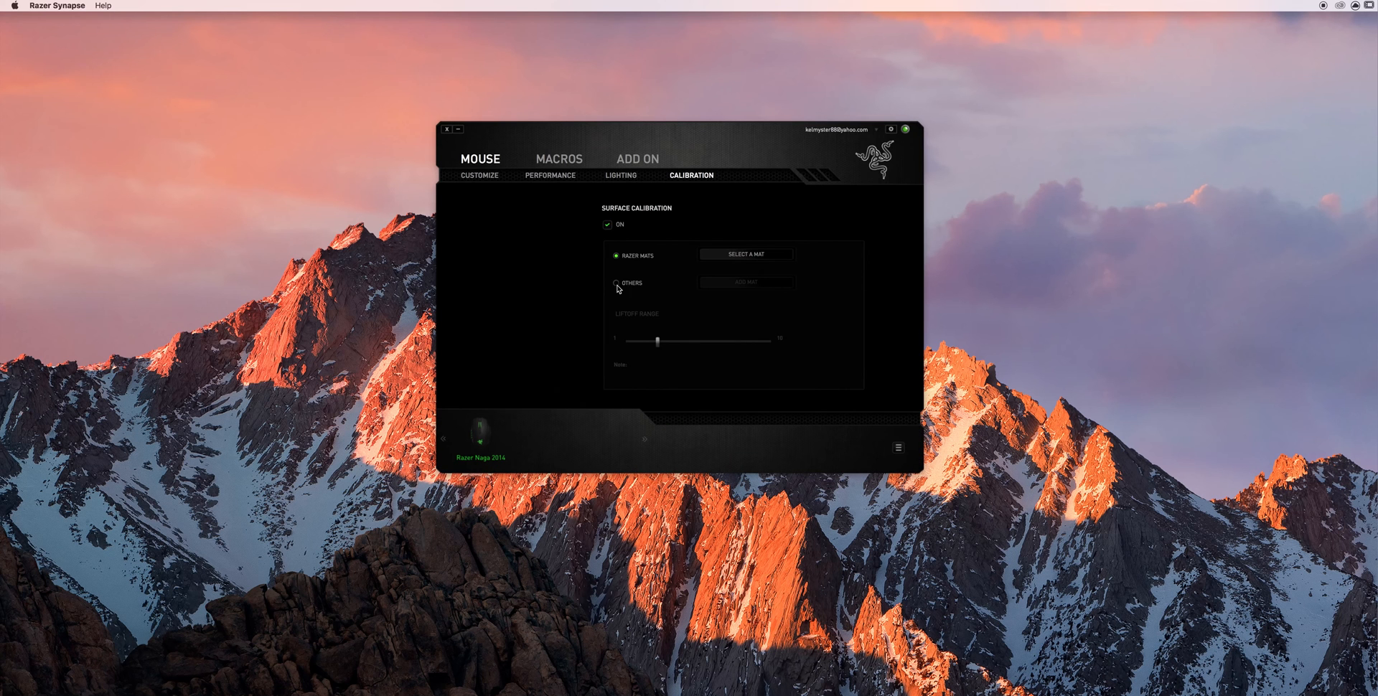
{"action": "left_click", "coordinate": [615, 283]}
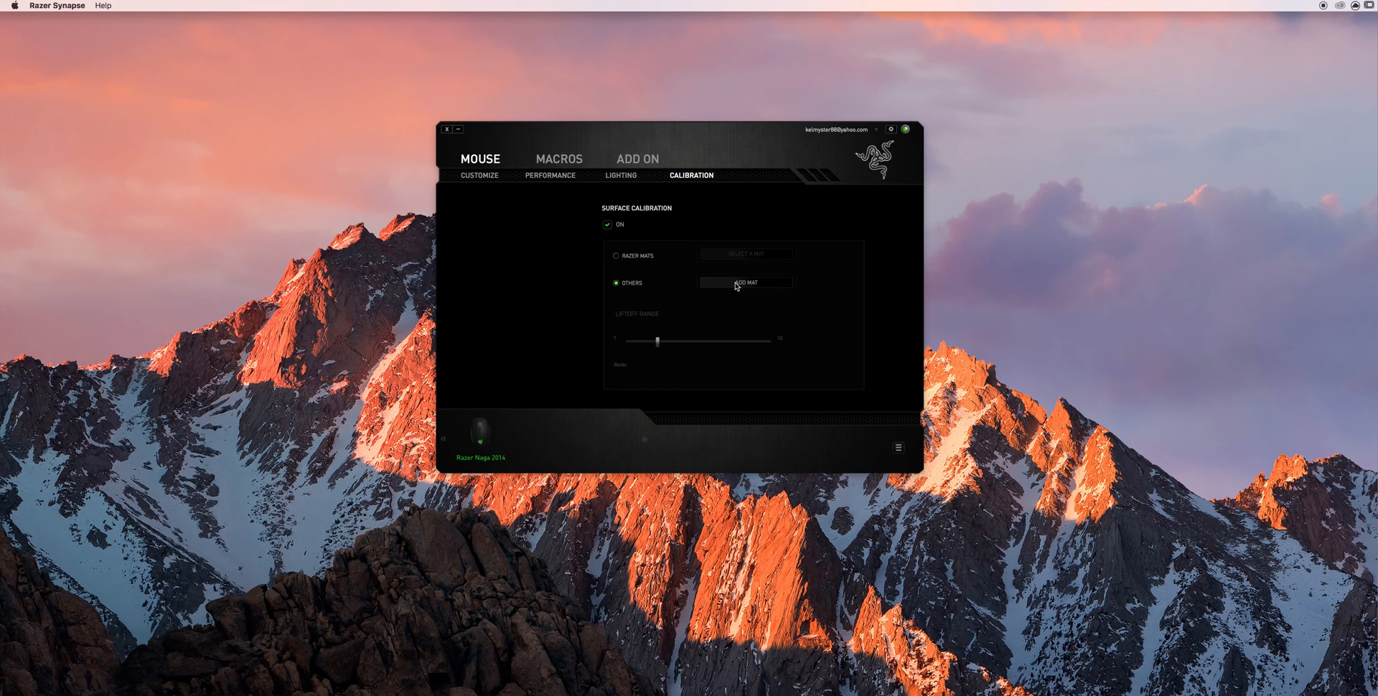
Step: Add a new custom surface named 'Wood Desk' to the Others list
{"action": "left_click", "coordinate": [746, 282]}
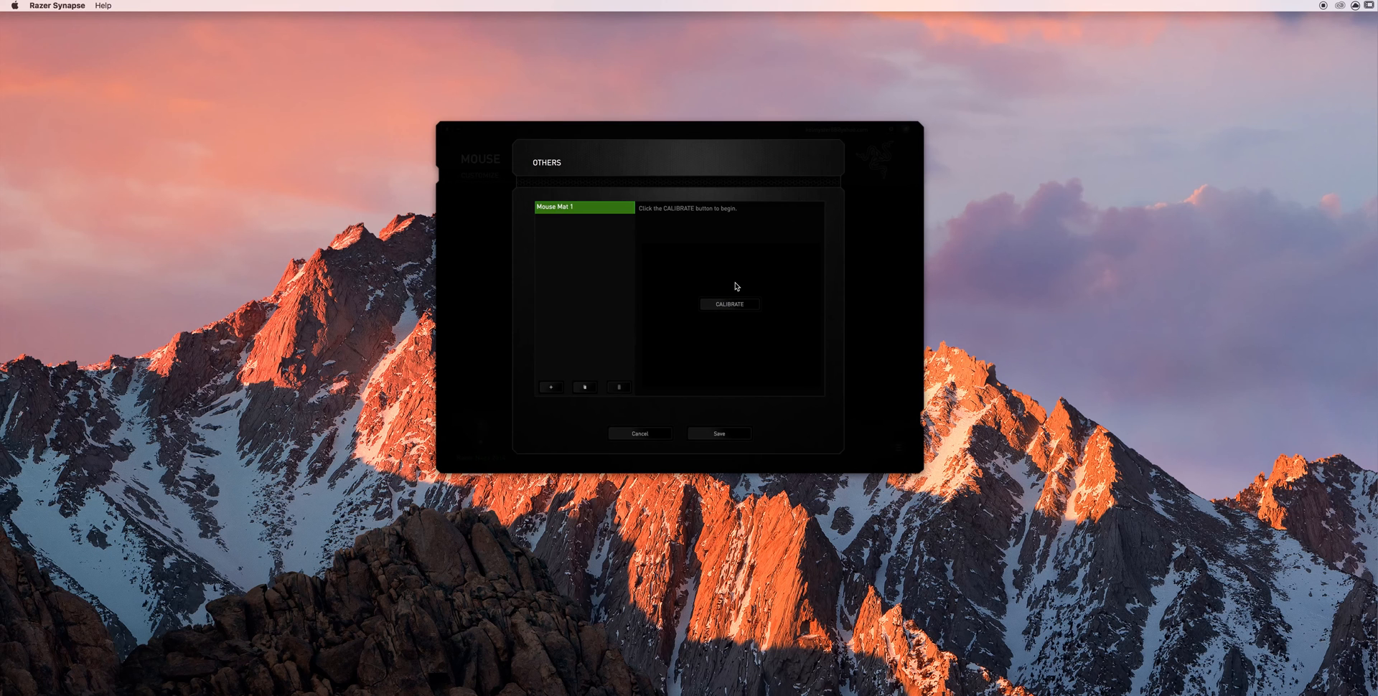
{"action": "mouse_move", "coordinate": [713, 315]}
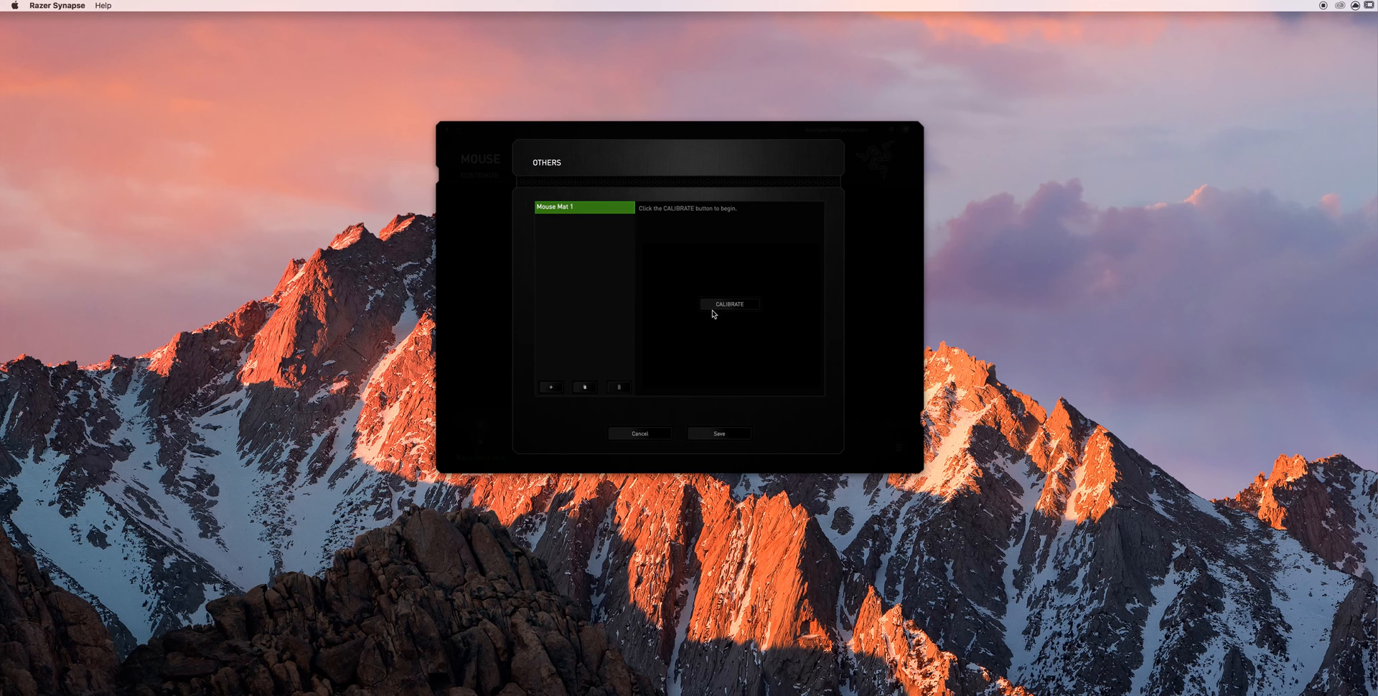
{"action": "mouse_move", "coordinate": [576, 398]}
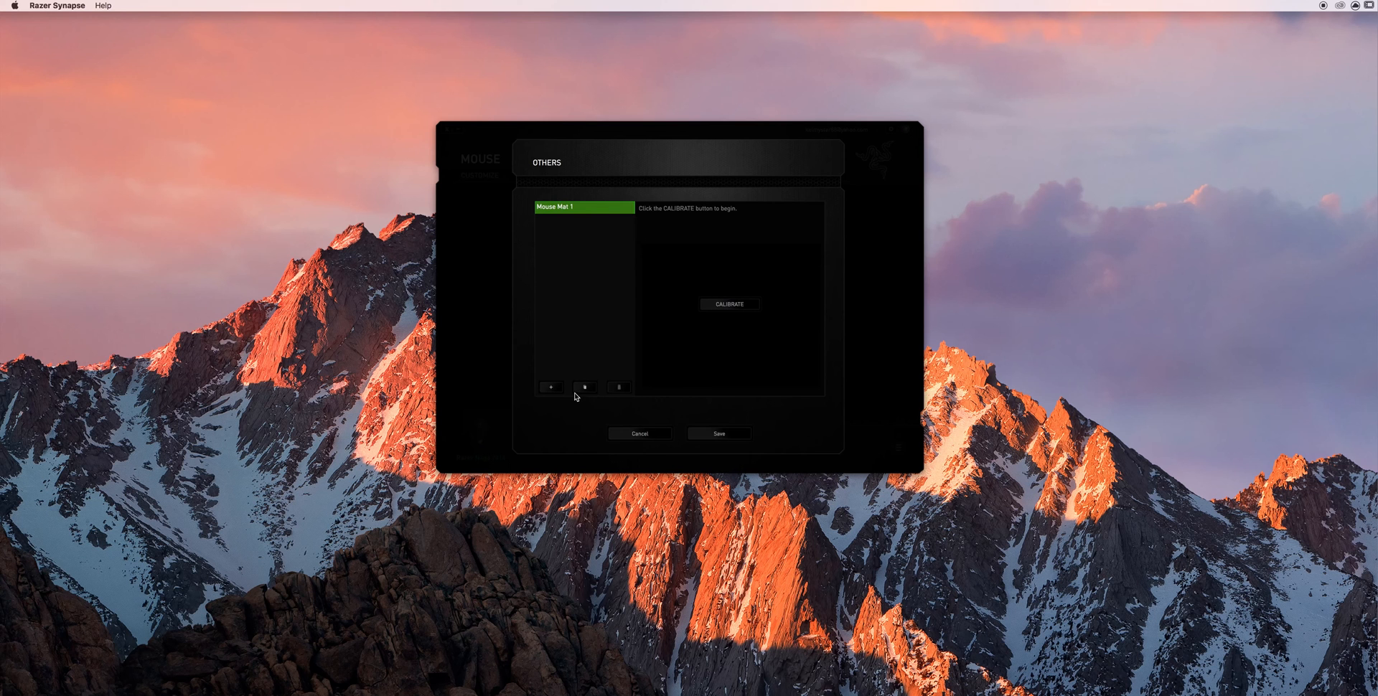
{"action": "mouse_move", "coordinate": [552, 389]}
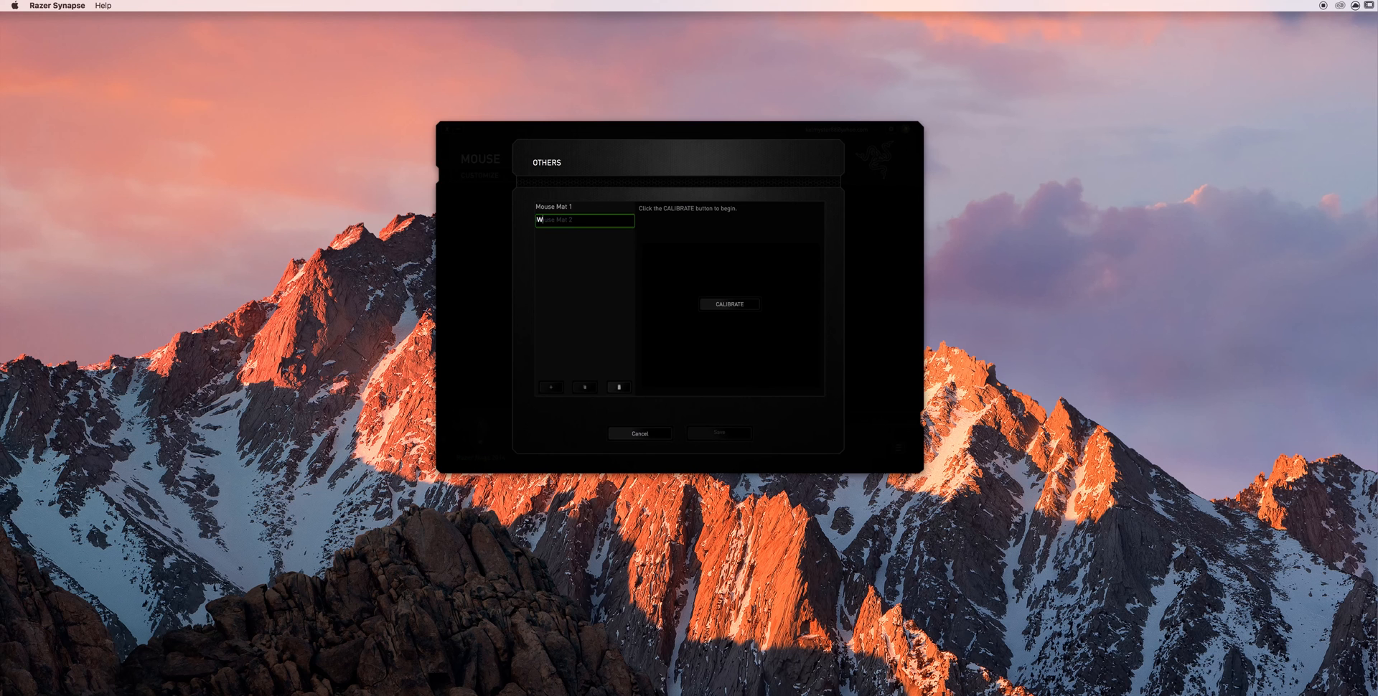
{"action": "type", "text": "Wood Desk"}
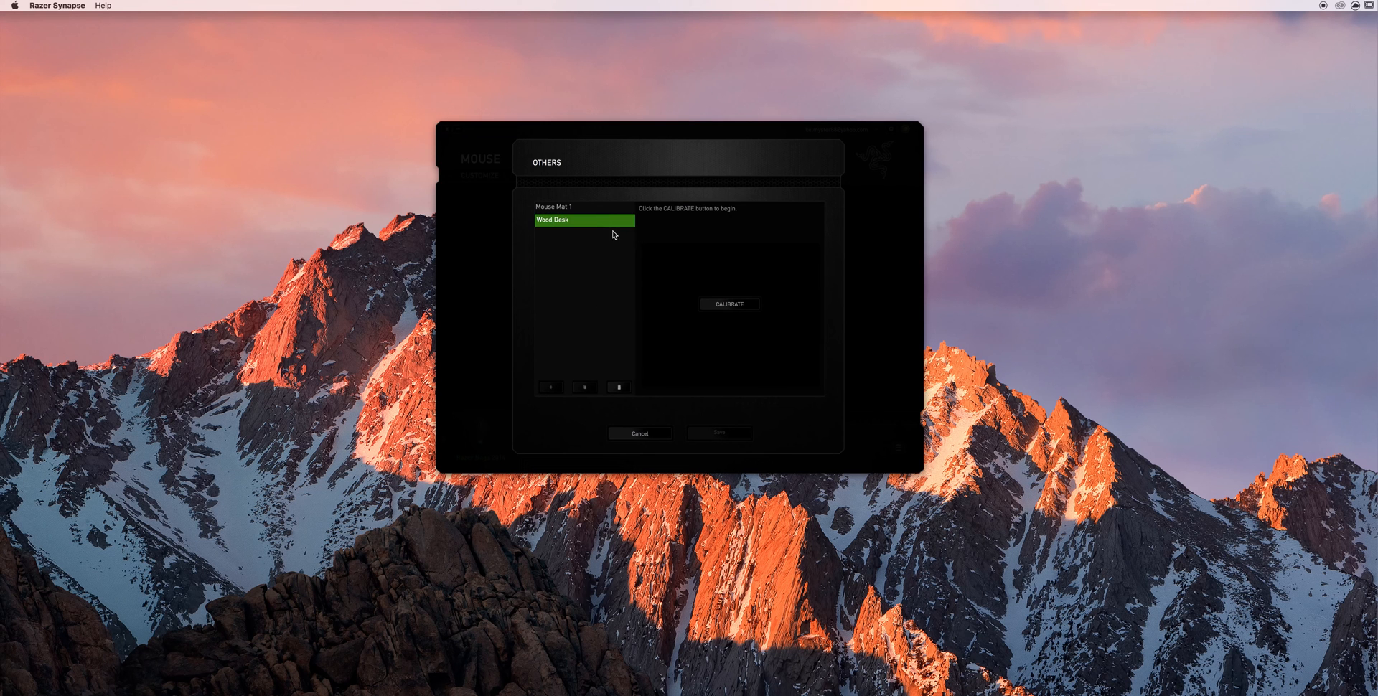
{"action": "mouse_move", "coordinate": [724, 310]}
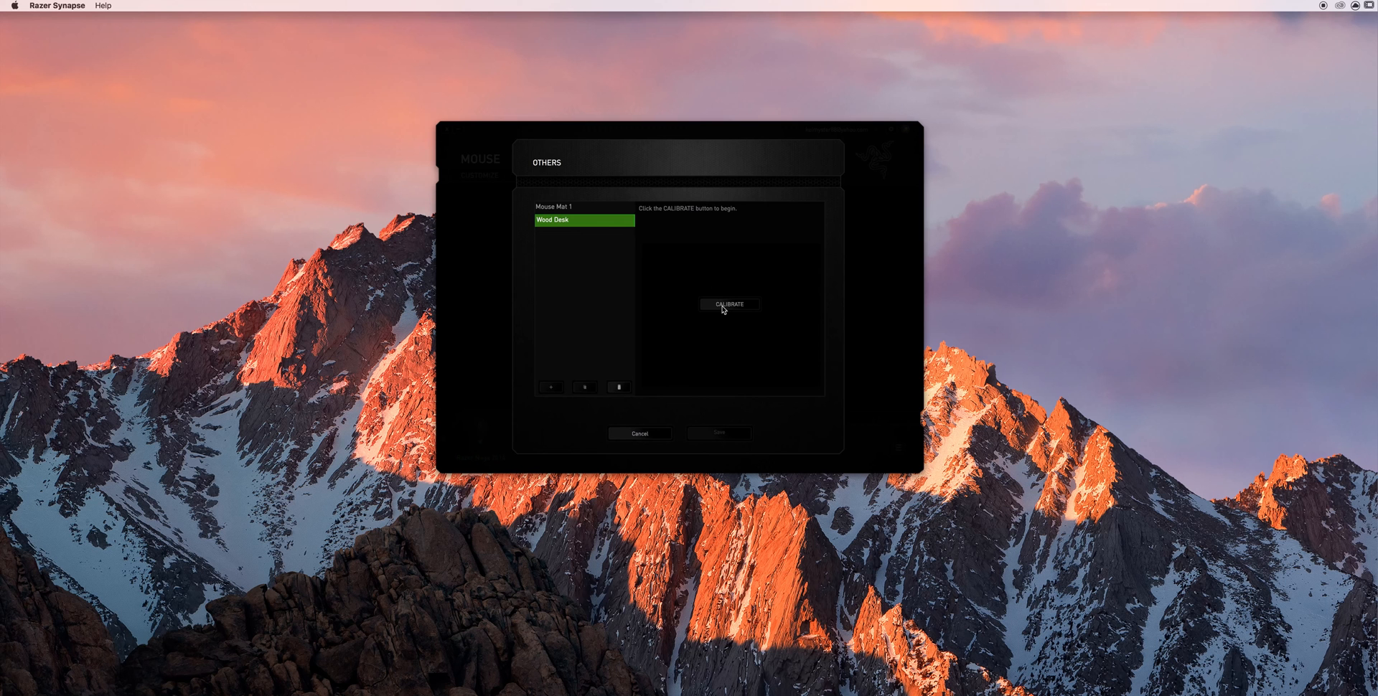
Step: Calibrate the Wood Desk surface and save it as the surface in use
{"action": "left_click", "coordinate": [729, 304]}
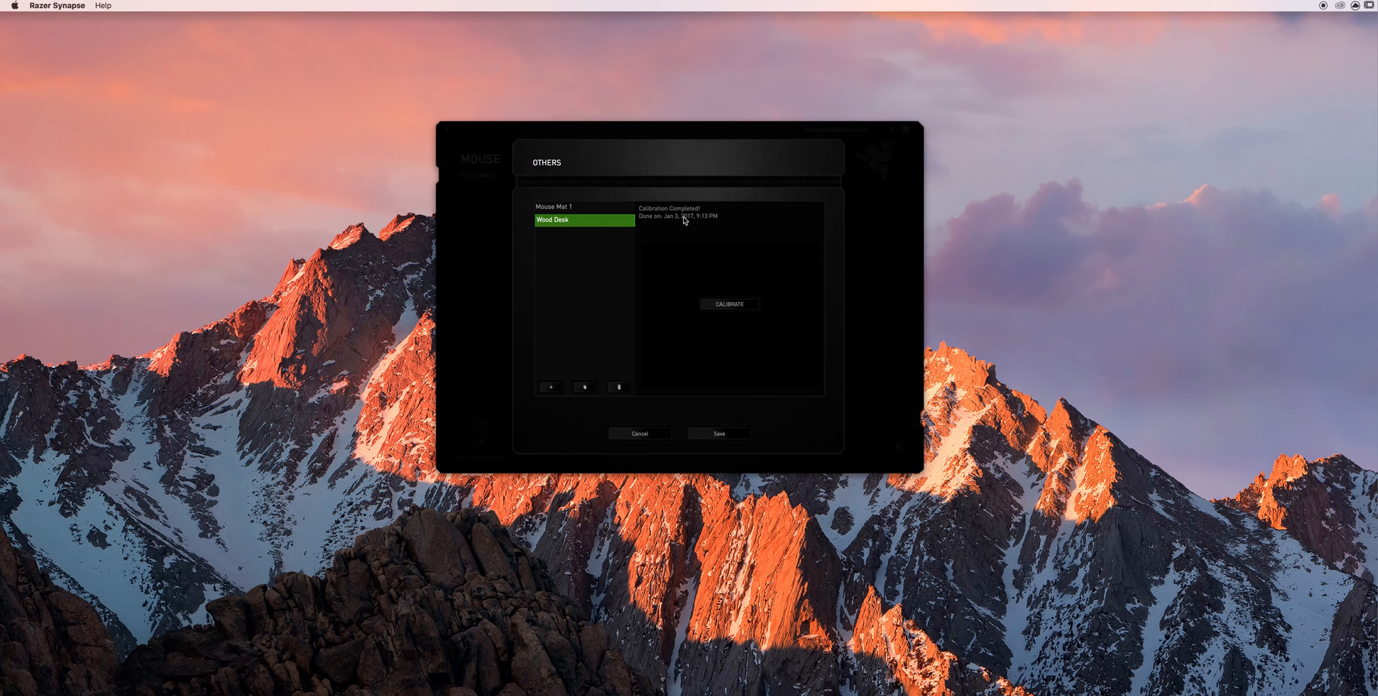
{"action": "mouse_move", "coordinate": [719, 425]}
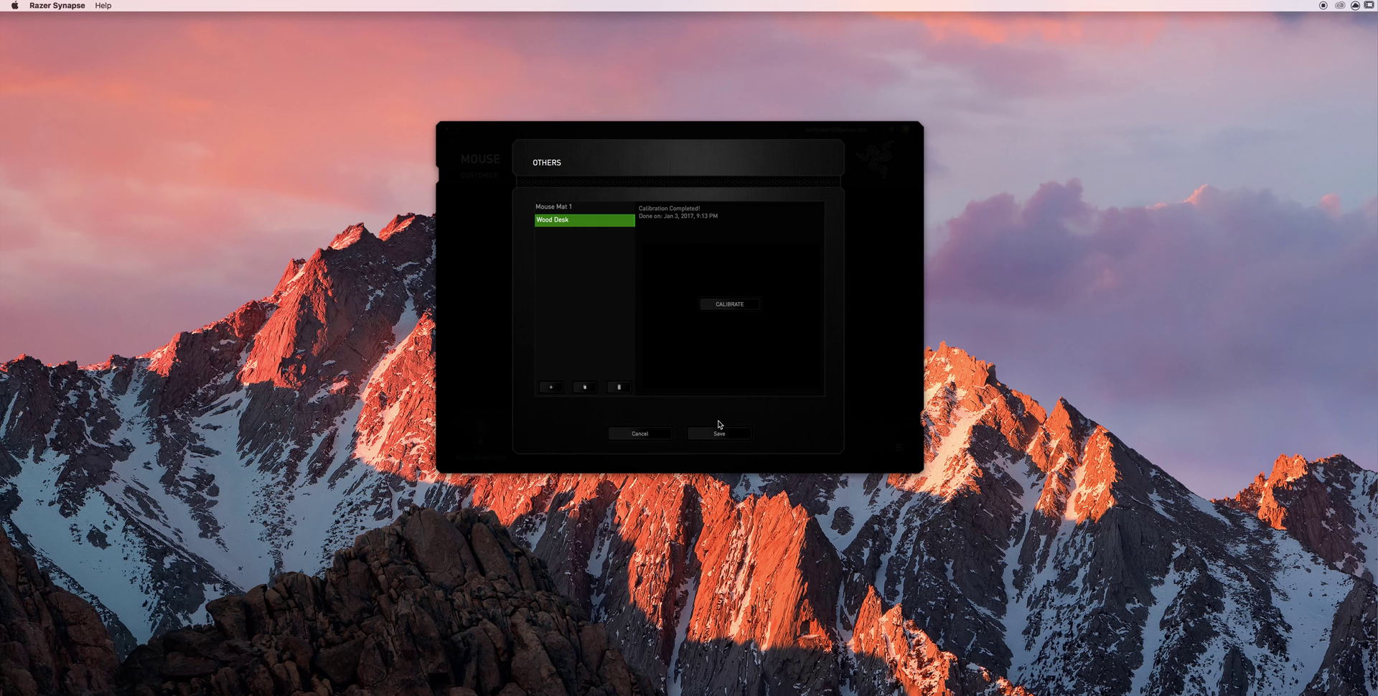
{"action": "left_click", "coordinate": [718, 434]}
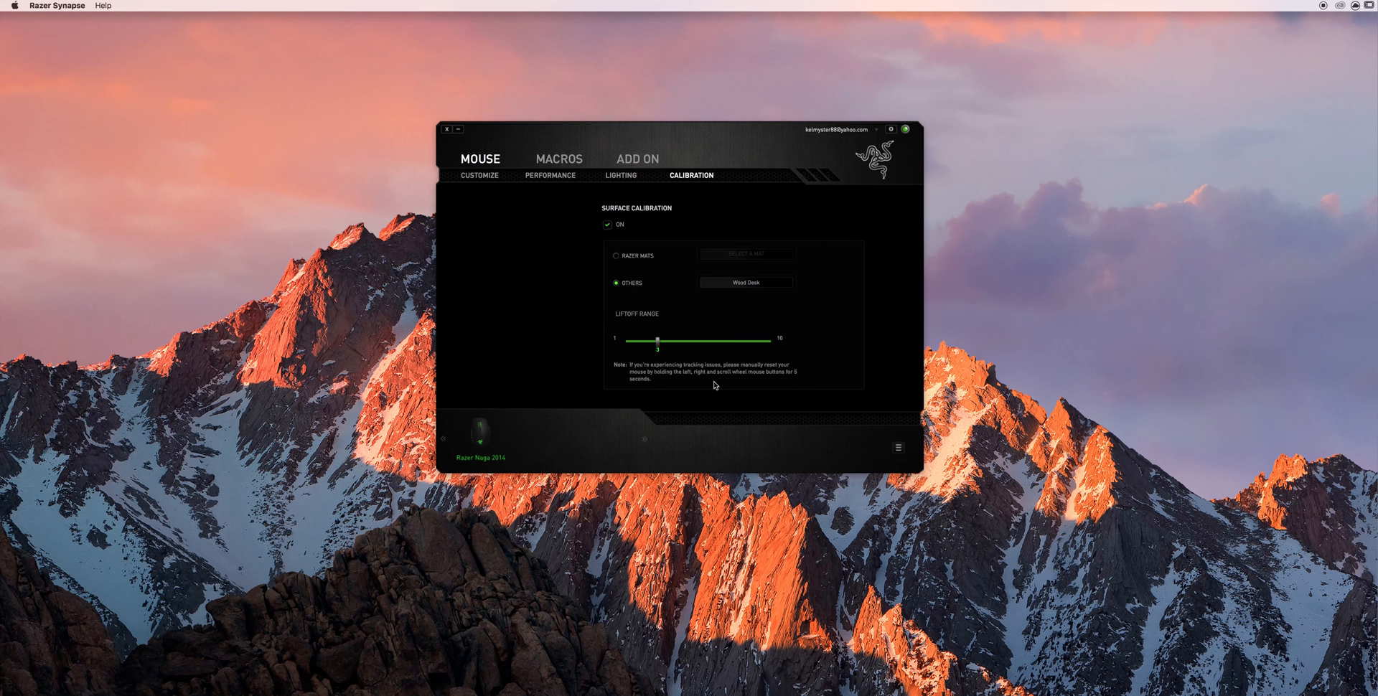
{"action": "mouse_move", "coordinate": [777, 289]}
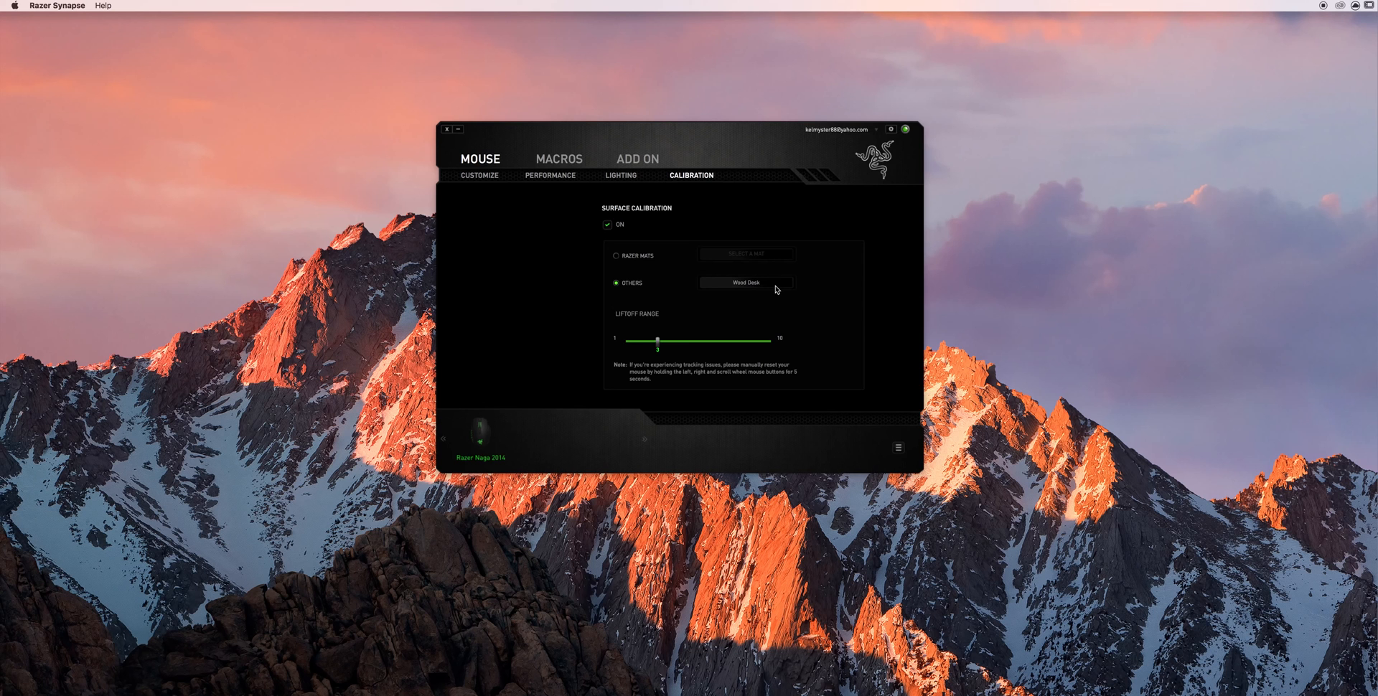
{"action": "mouse_move", "coordinate": [666, 339]}
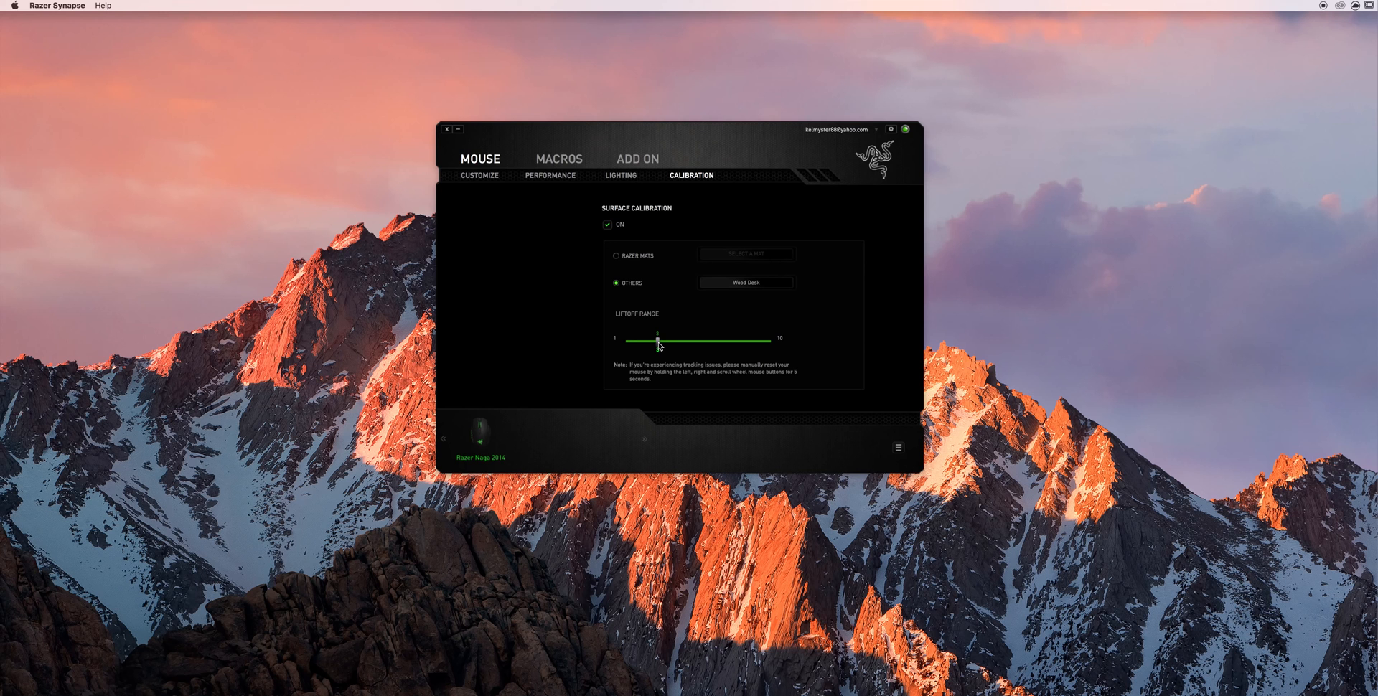
Step: Lower the Liftoff Range slider to 1 and close Synapse
{"action": "left_click_drag", "start_coordinate": [659, 343], "coordinate": [624, 343]}
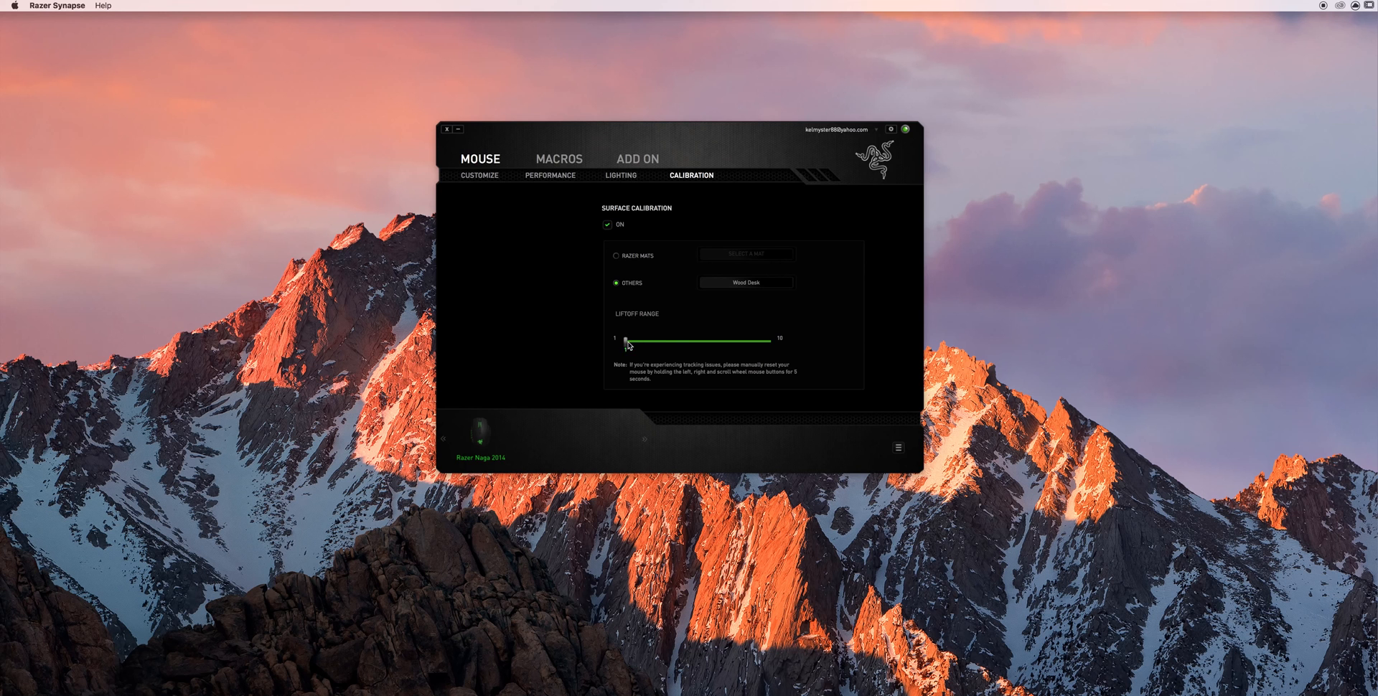
{"action": "mouse_move", "coordinate": [703, 298]}
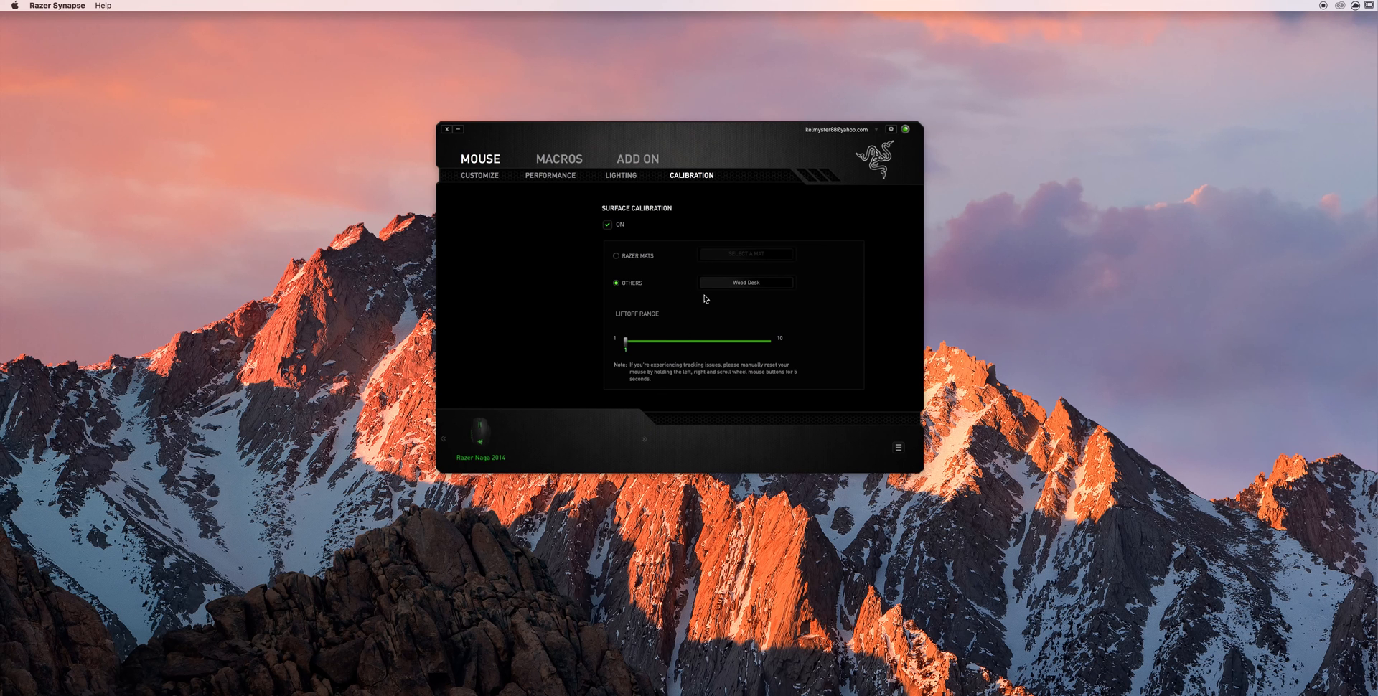
{"action": "mouse_move", "coordinate": [706, 297]}
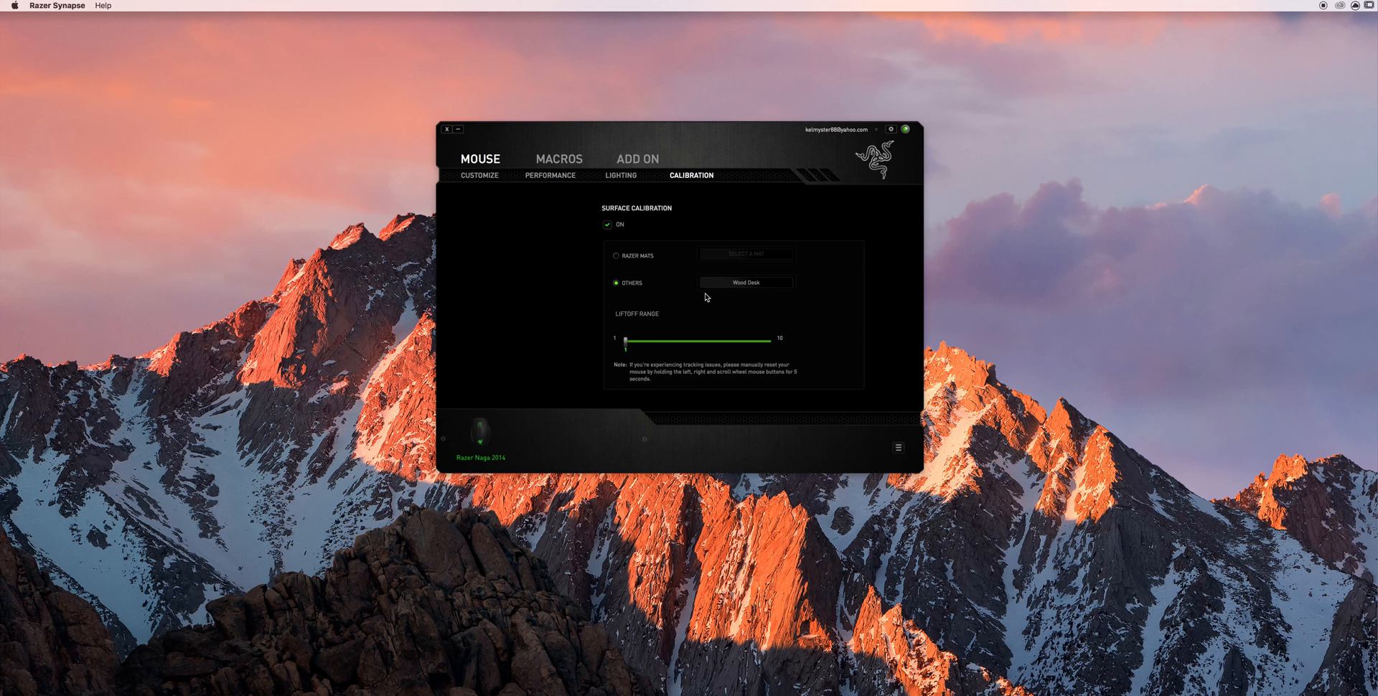
{"action": "mouse_move", "coordinate": [626, 178]}
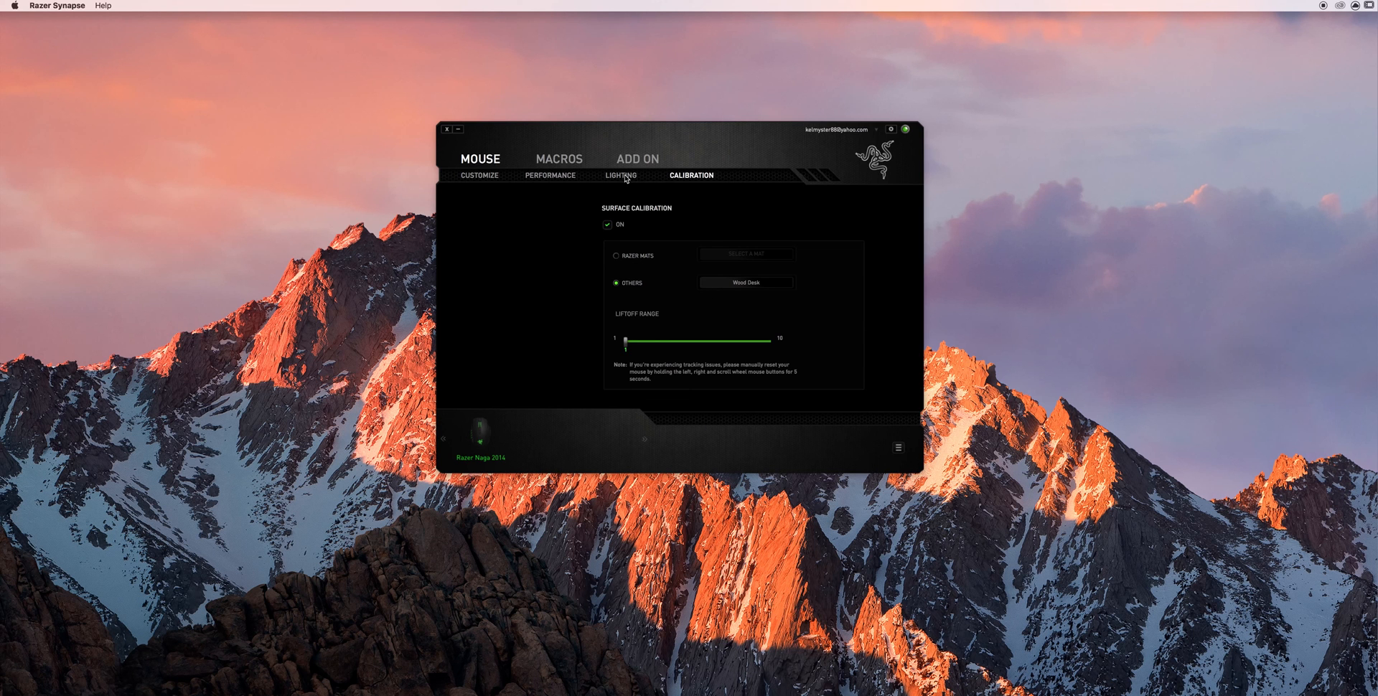
{"action": "left_click", "coordinate": [478, 176]}
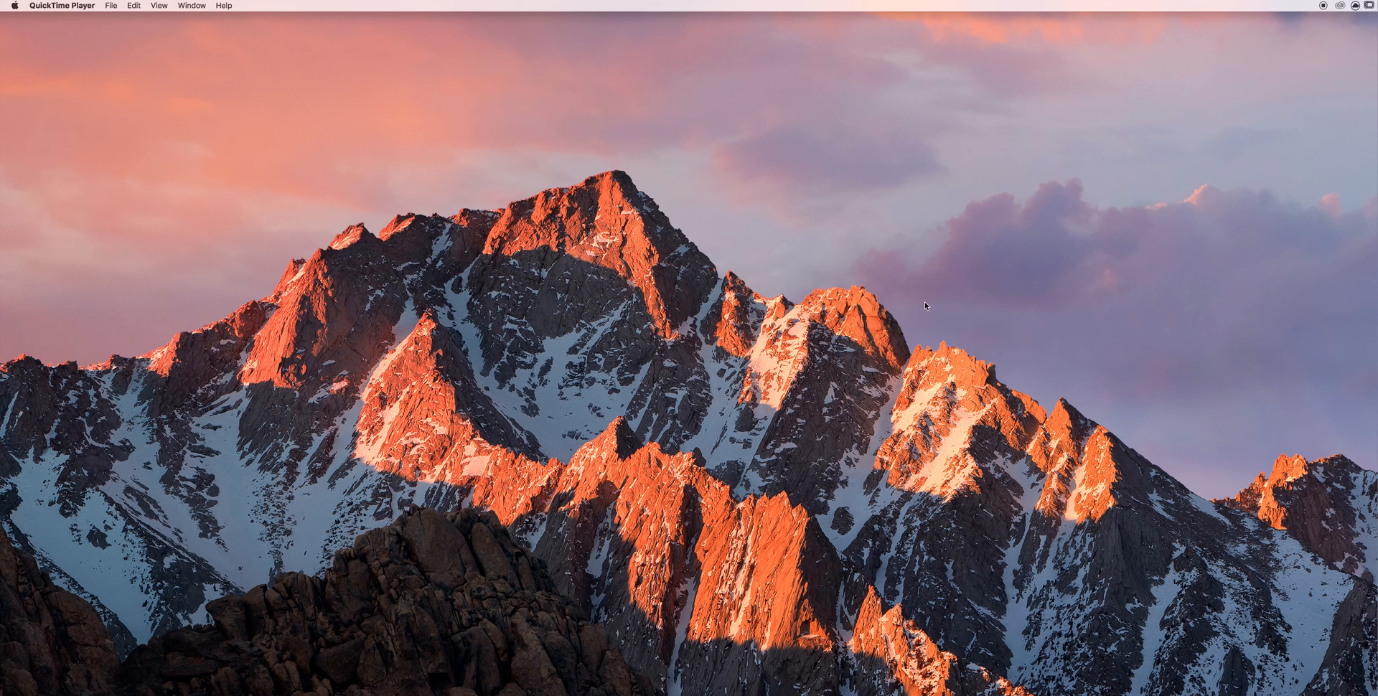
{"action": "mouse_move", "coordinate": [647, 139]}
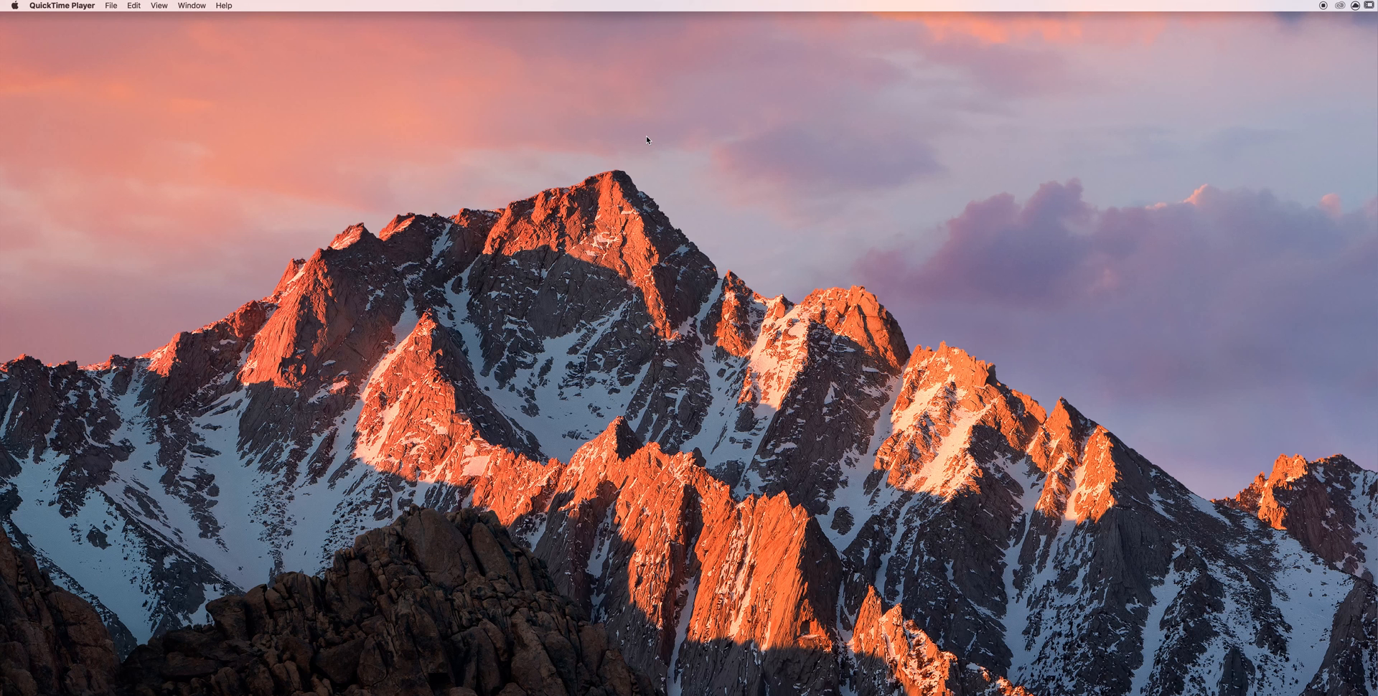
{"action": "mouse_move", "coordinate": [718, 212]}
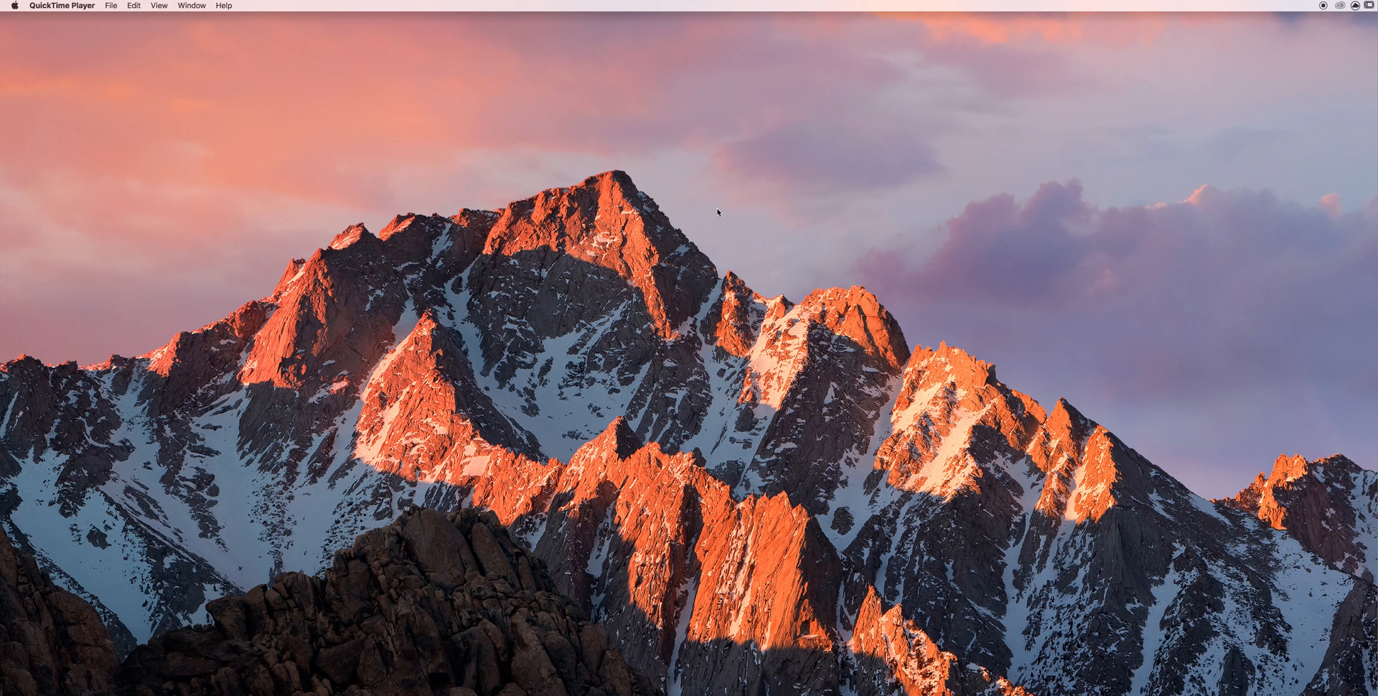
{"action": "mouse_move", "coordinate": [700, 237]}
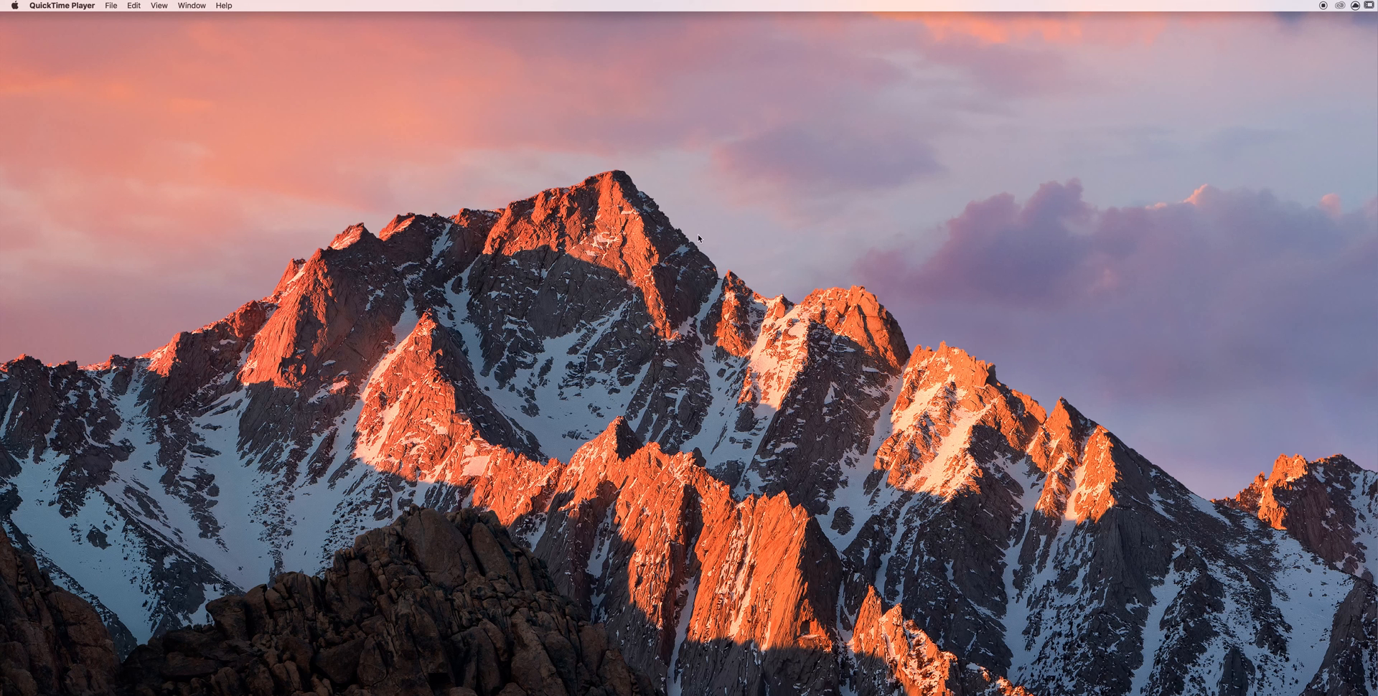
{"action": "left_click", "coordinate": [570, 126]}
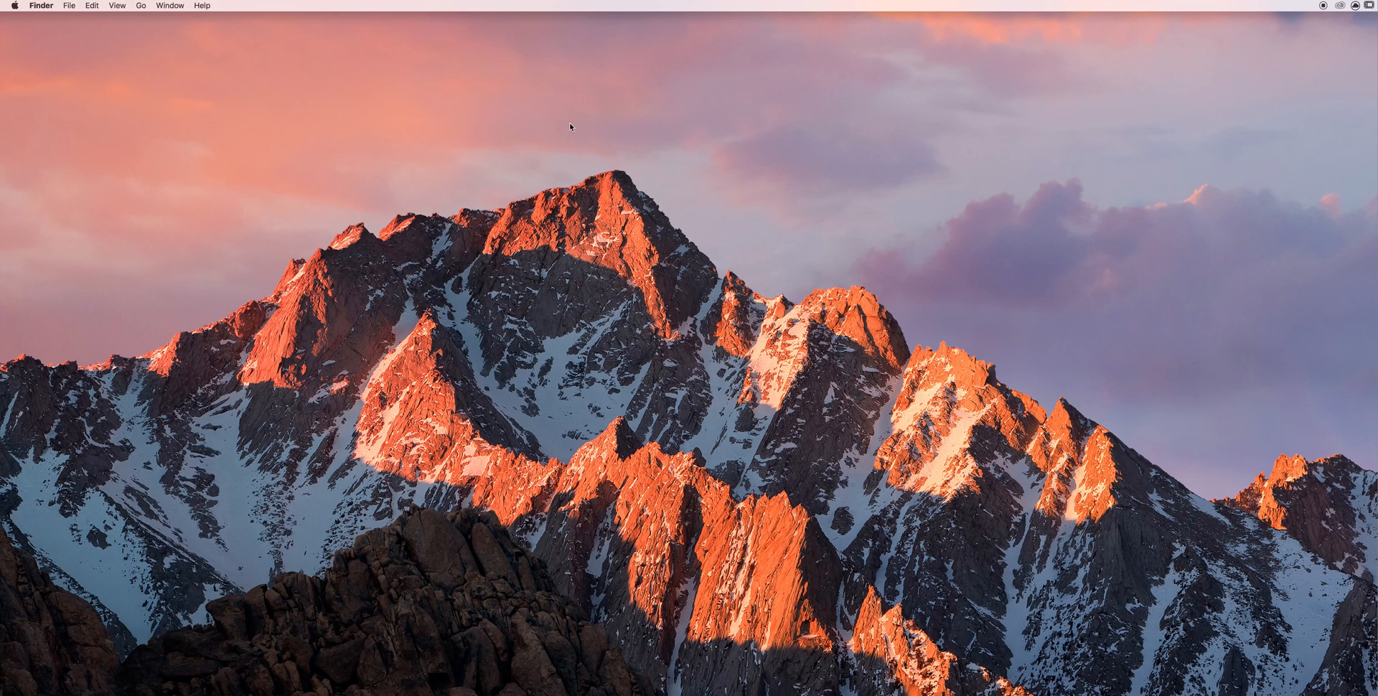